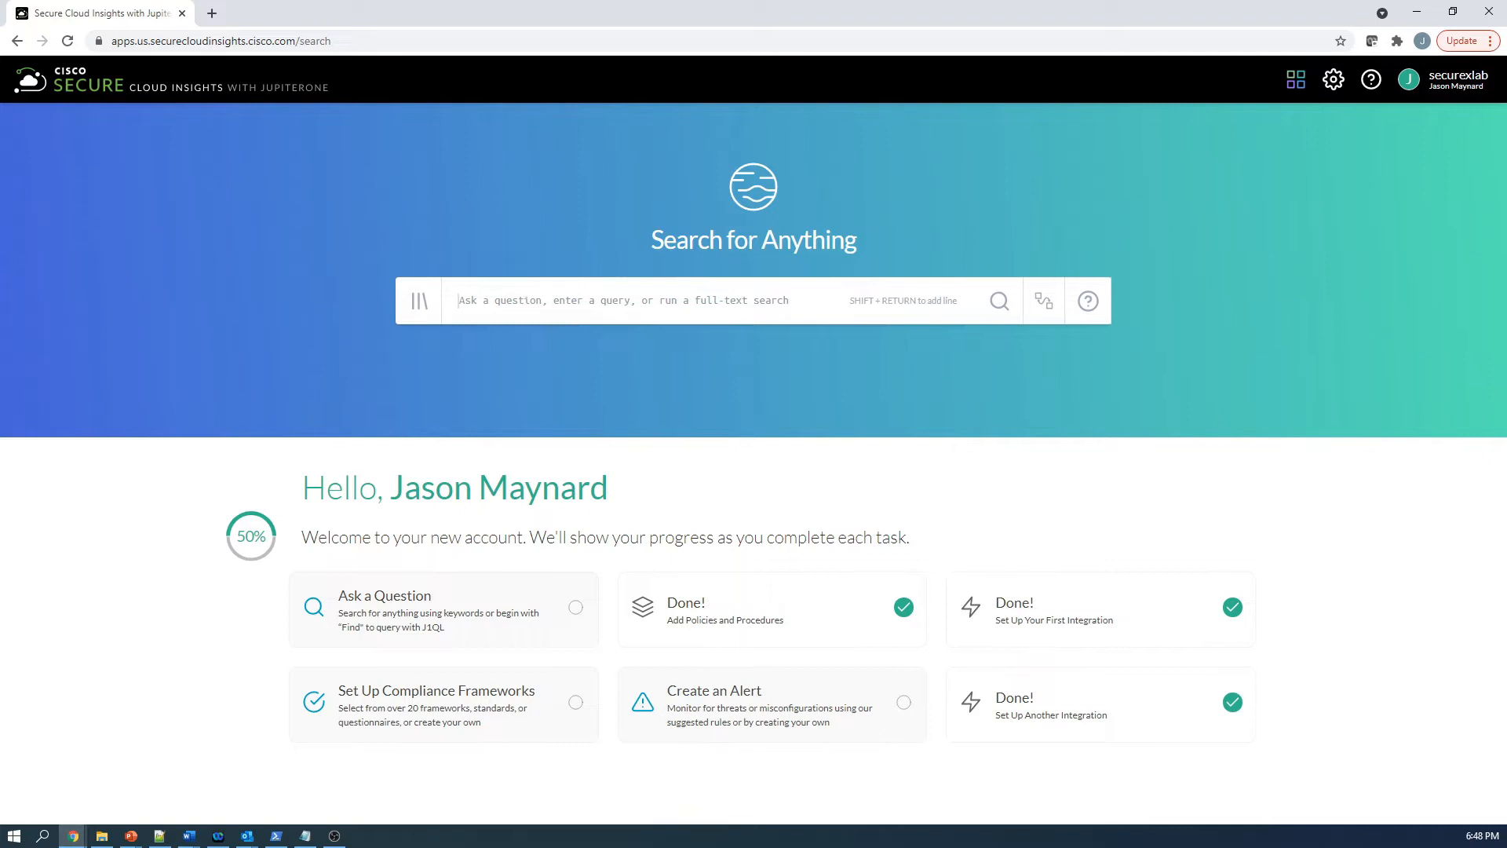
{"action": "mouse_move", "coordinate": [1386, 393]}
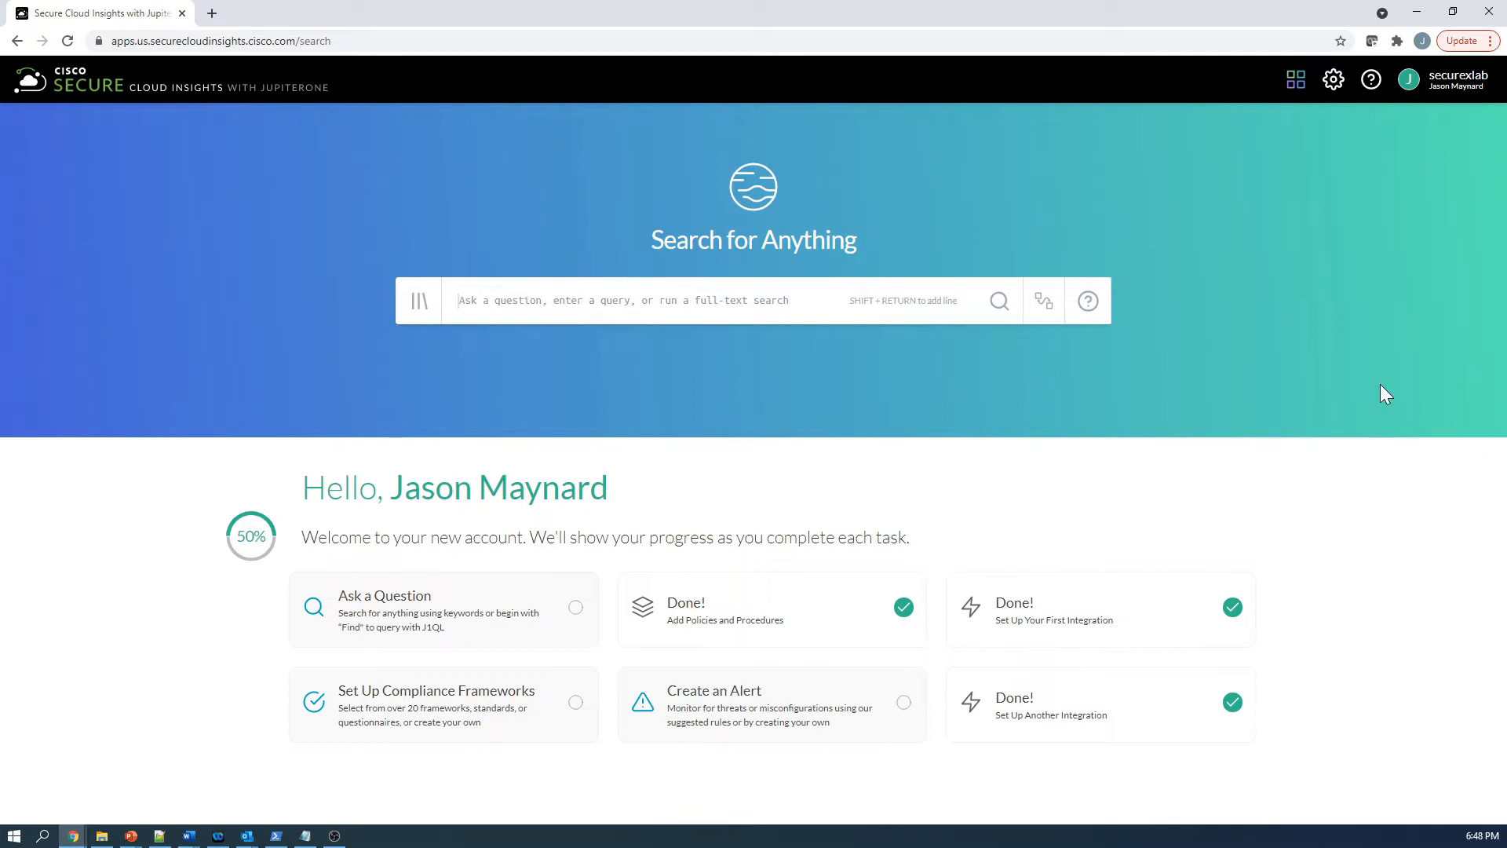
Go to the Integrations catalogue via the settings gear menu
{"action": "left_click", "coordinate": [1334, 78]}
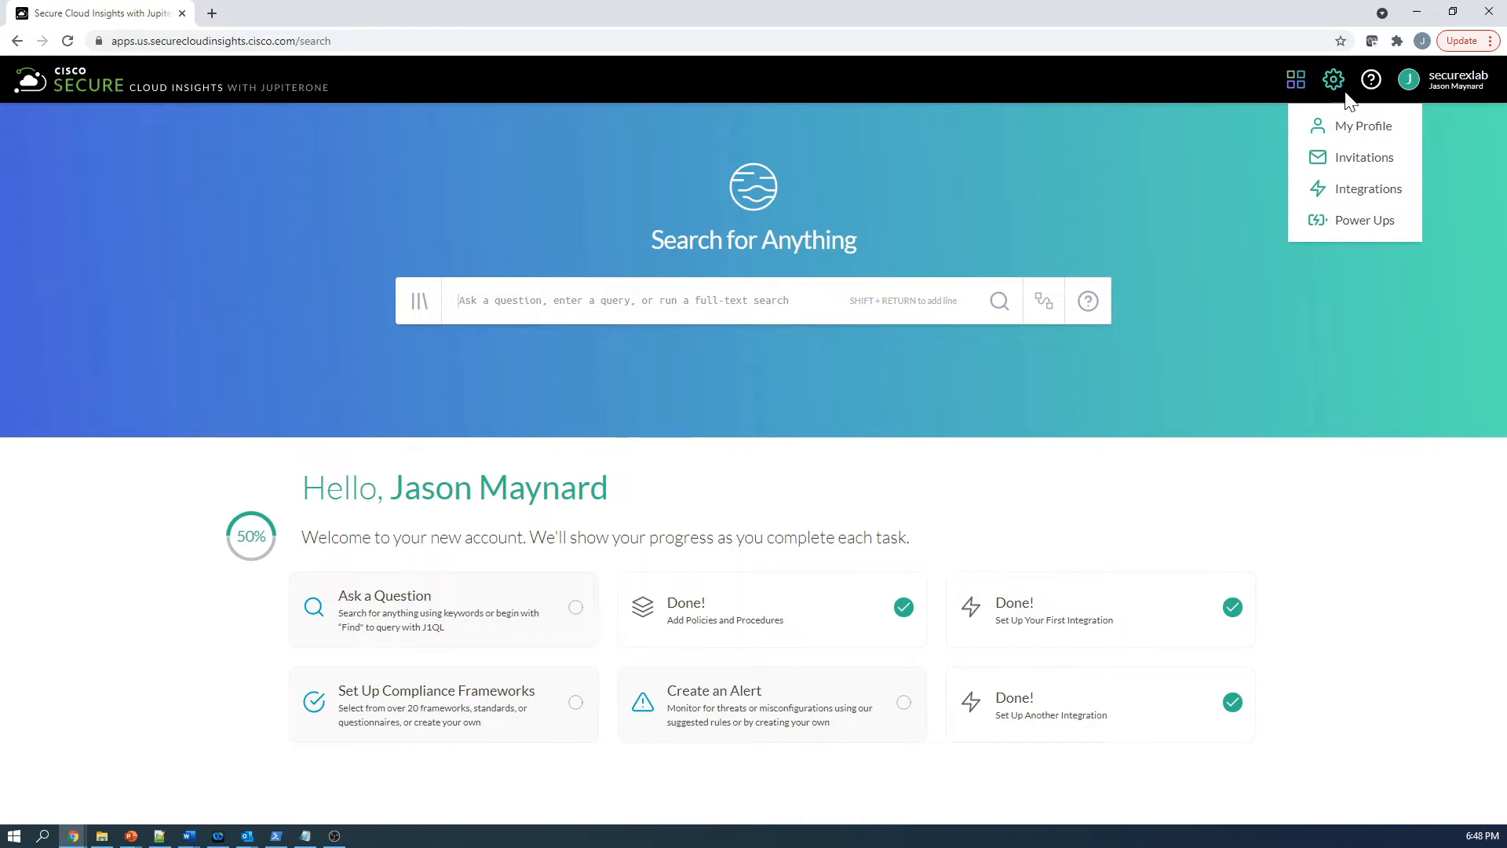
{"action": "left_click", "coordinate": [1369, 189]}
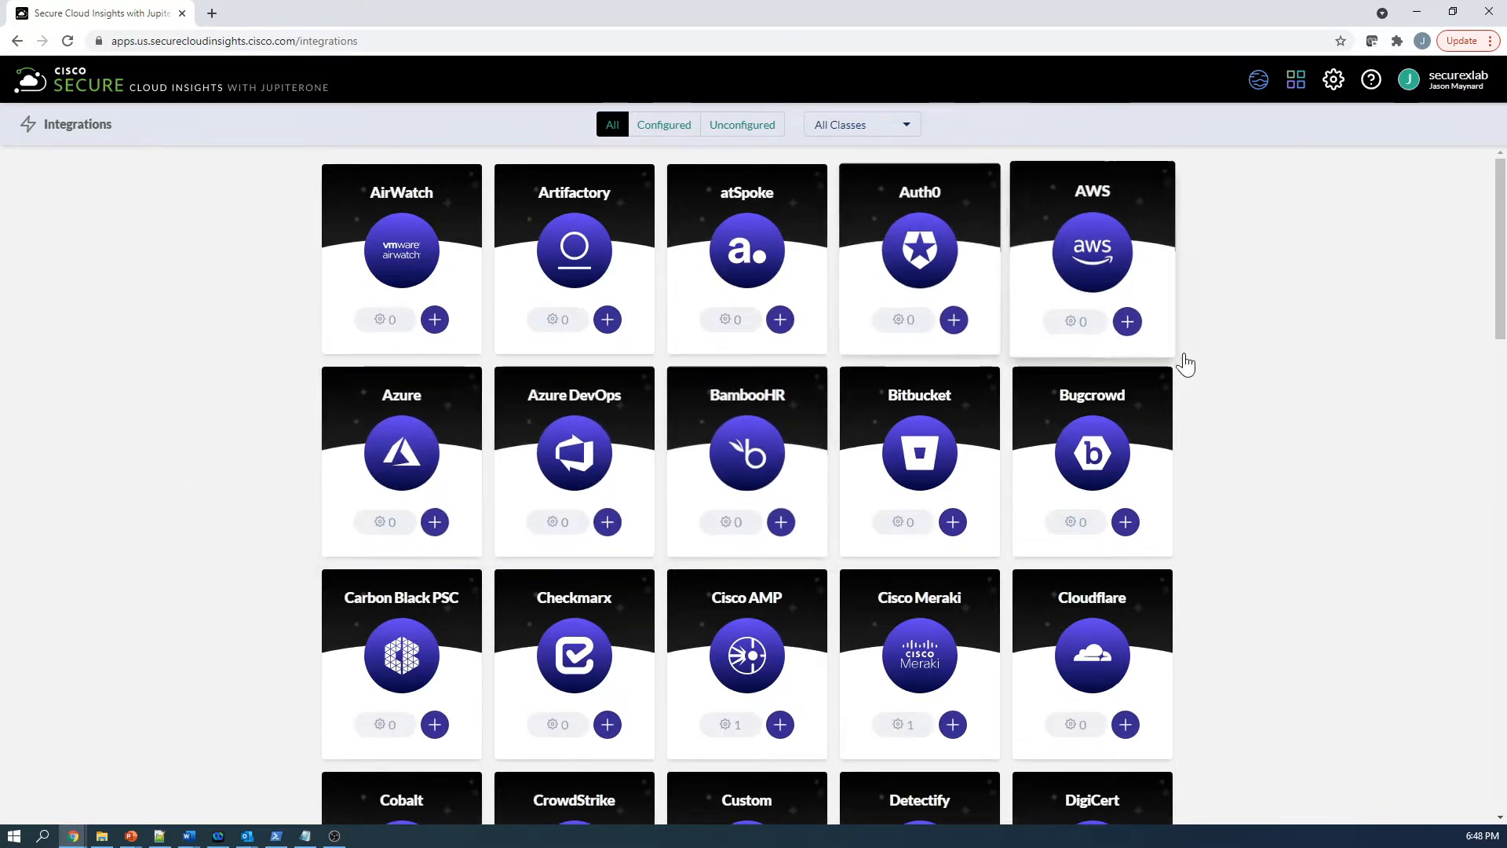
{"action": "scroll", "scroll_direction": "down", "scroll_amount": 3}
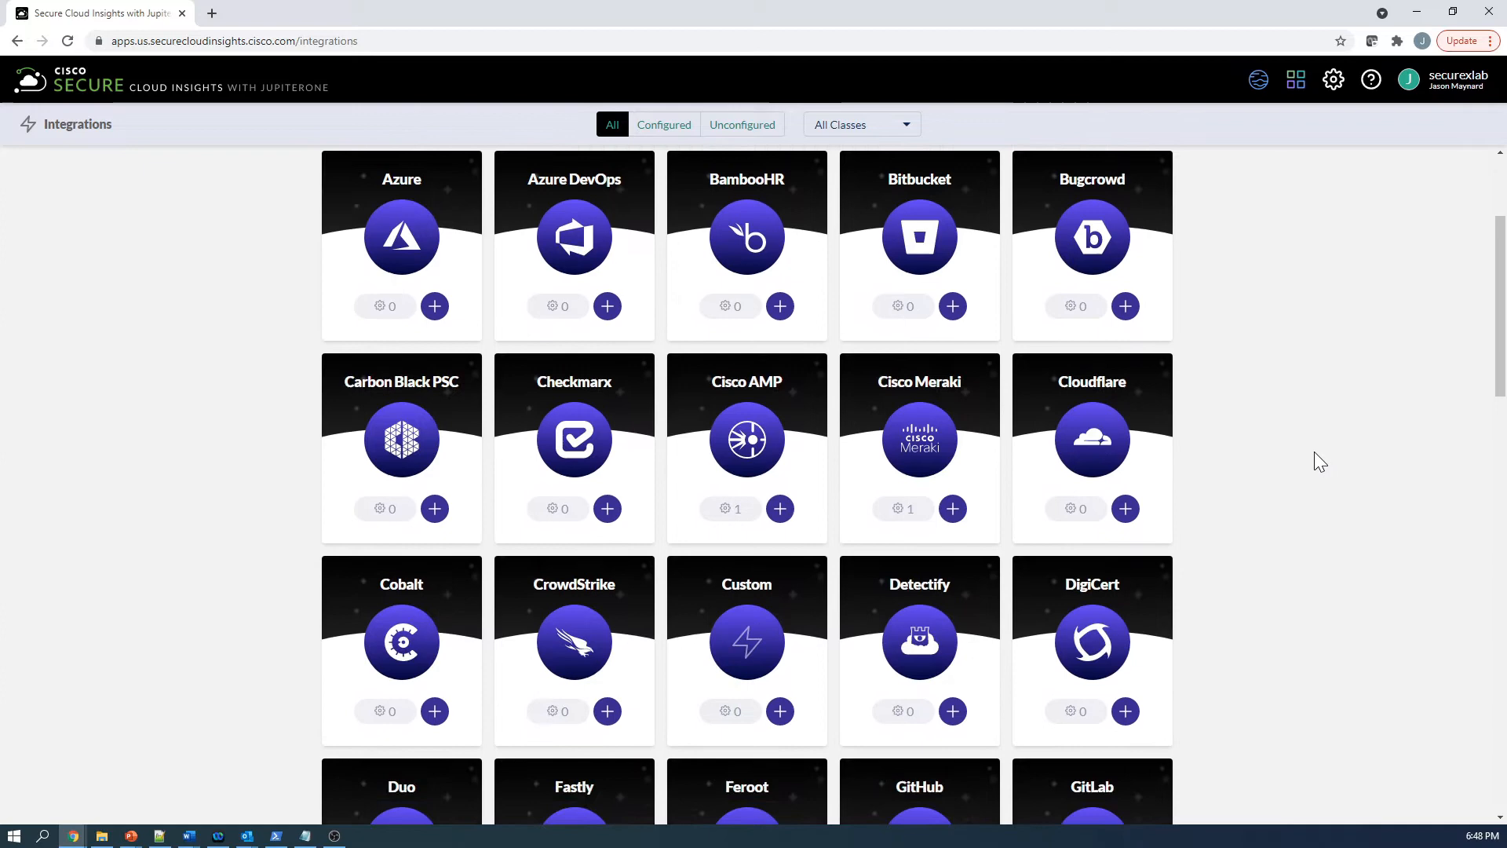
{"action": "scroll", "scroll_direction": "down", "scroll_amount": 3}
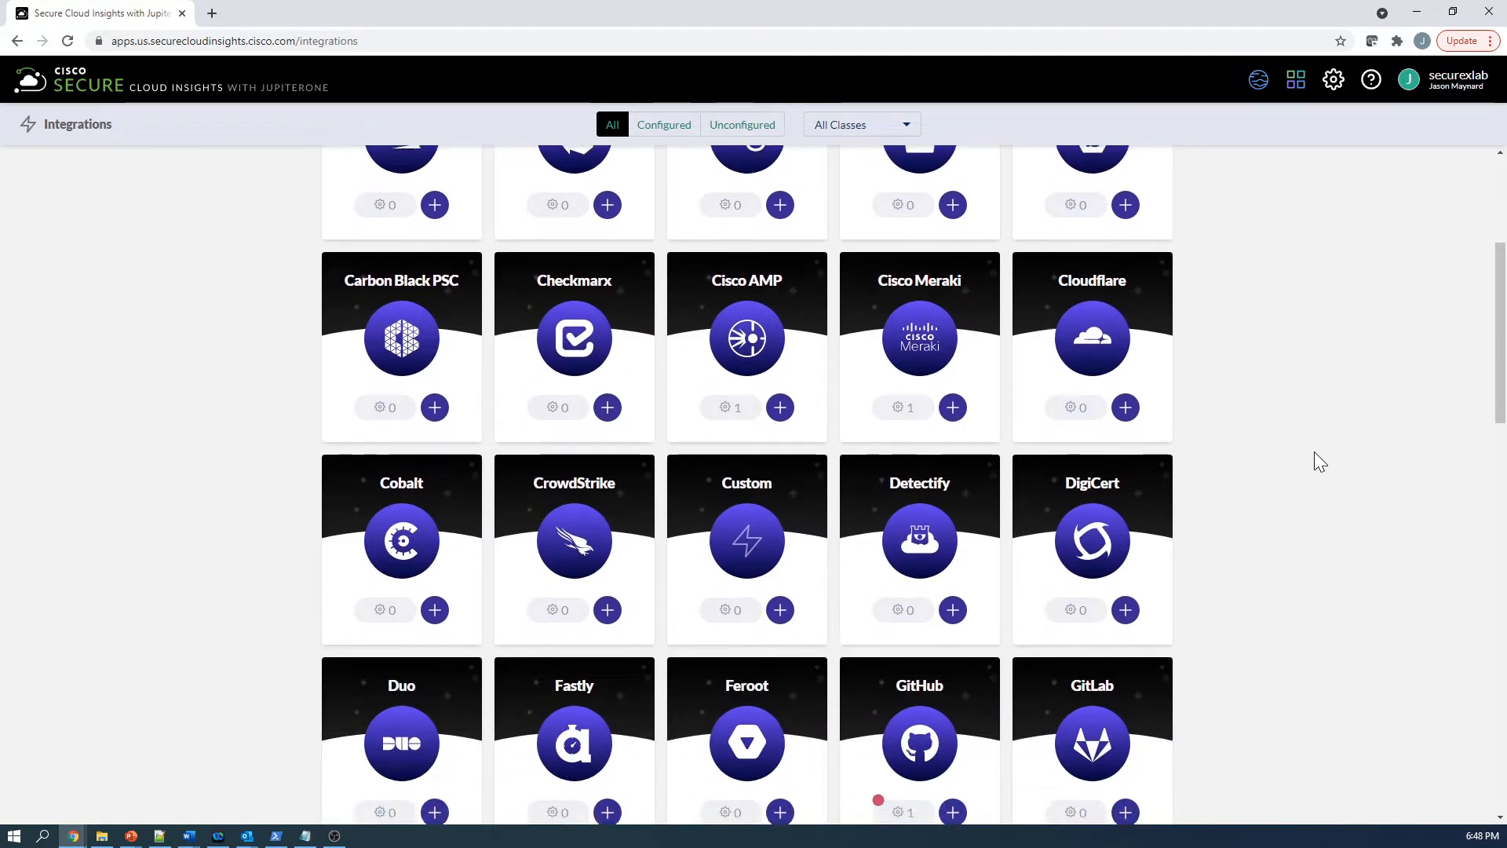
{"action": "scroll", "scroll_direction": "down", "scroll_amount": 3}
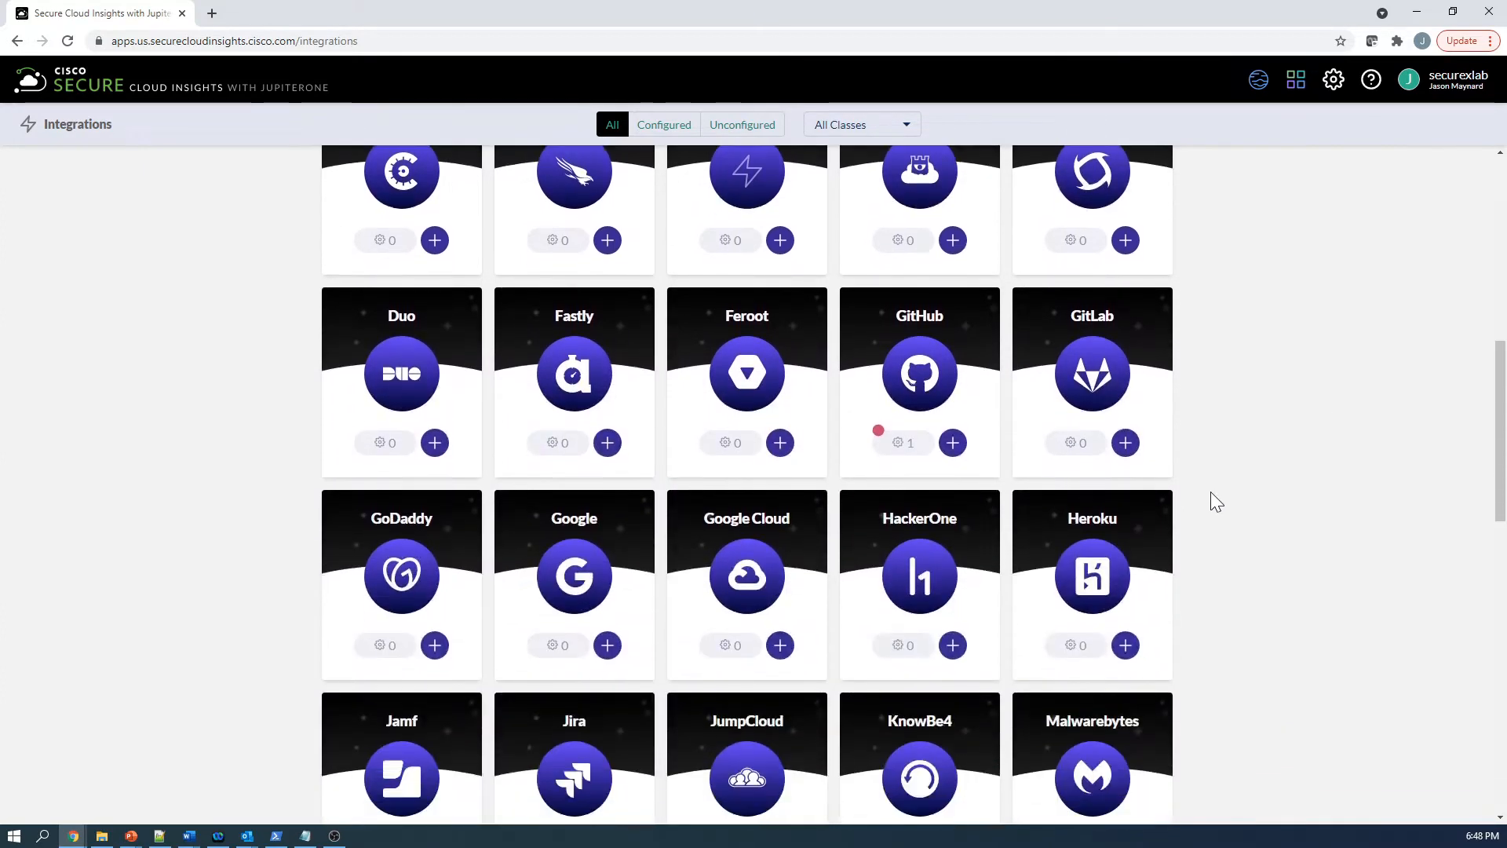
{"action": "scroll", "scroll_direction": "down", "scroll_amount": 3}
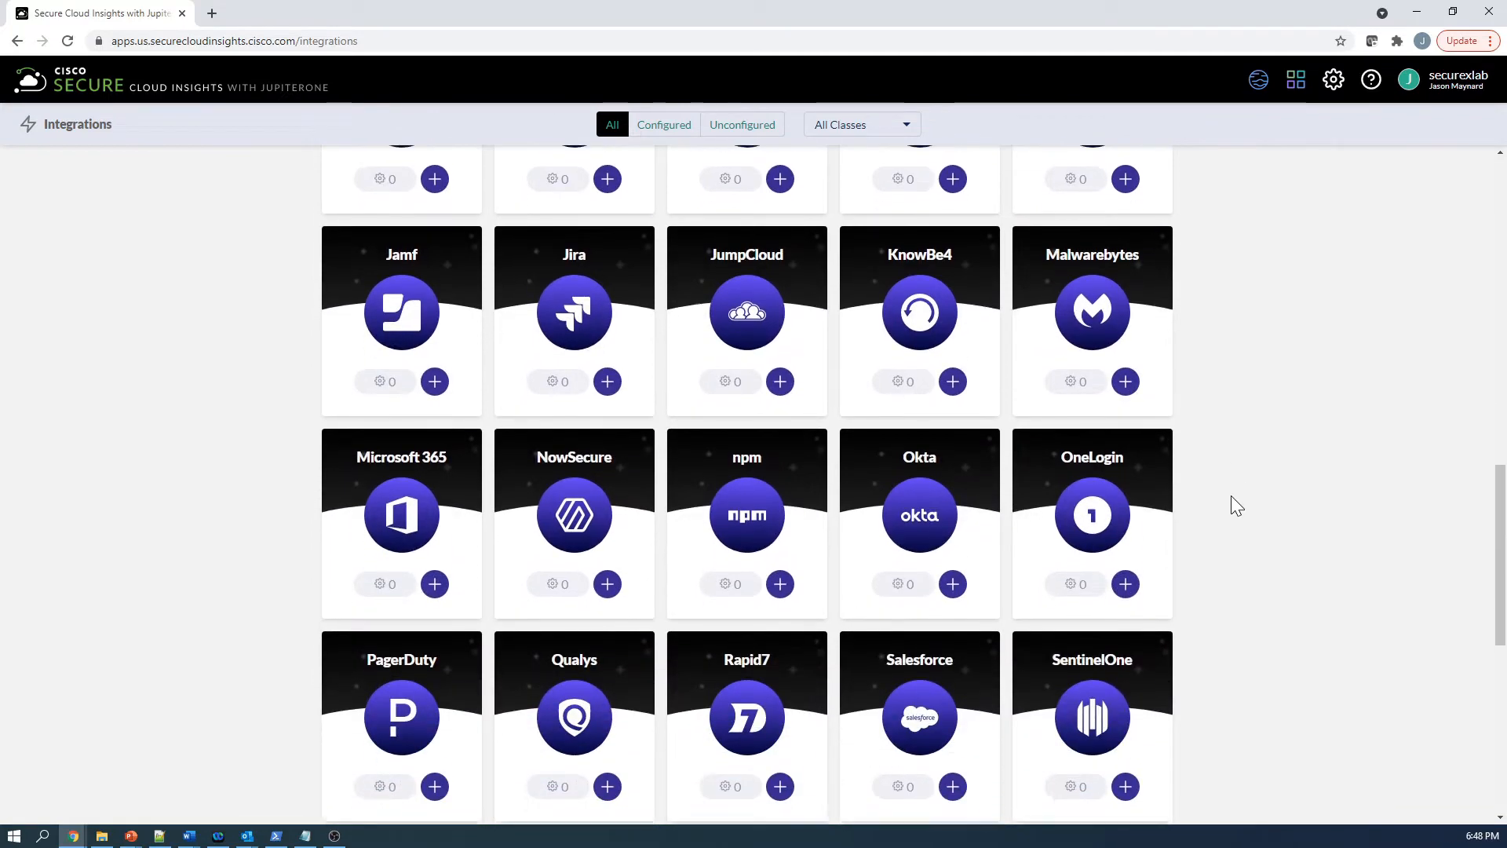
{"action": "scroll", "scroll_direction": "up", "scroll_amount": 3}
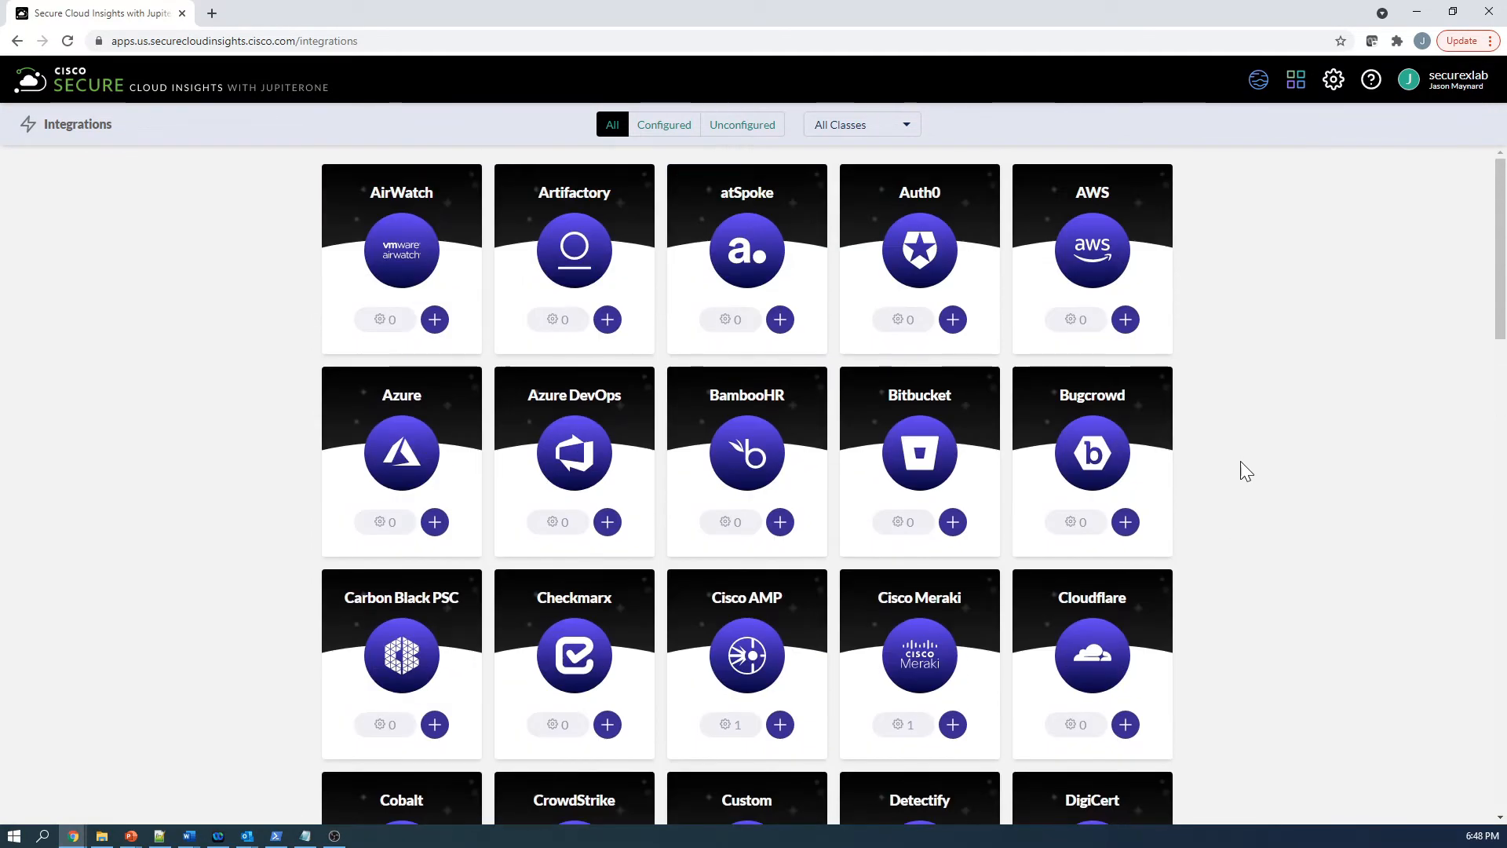
Filter the integrations list to the Infrastructure class
{"action": "left_click", "coordinate": [860, 124]}
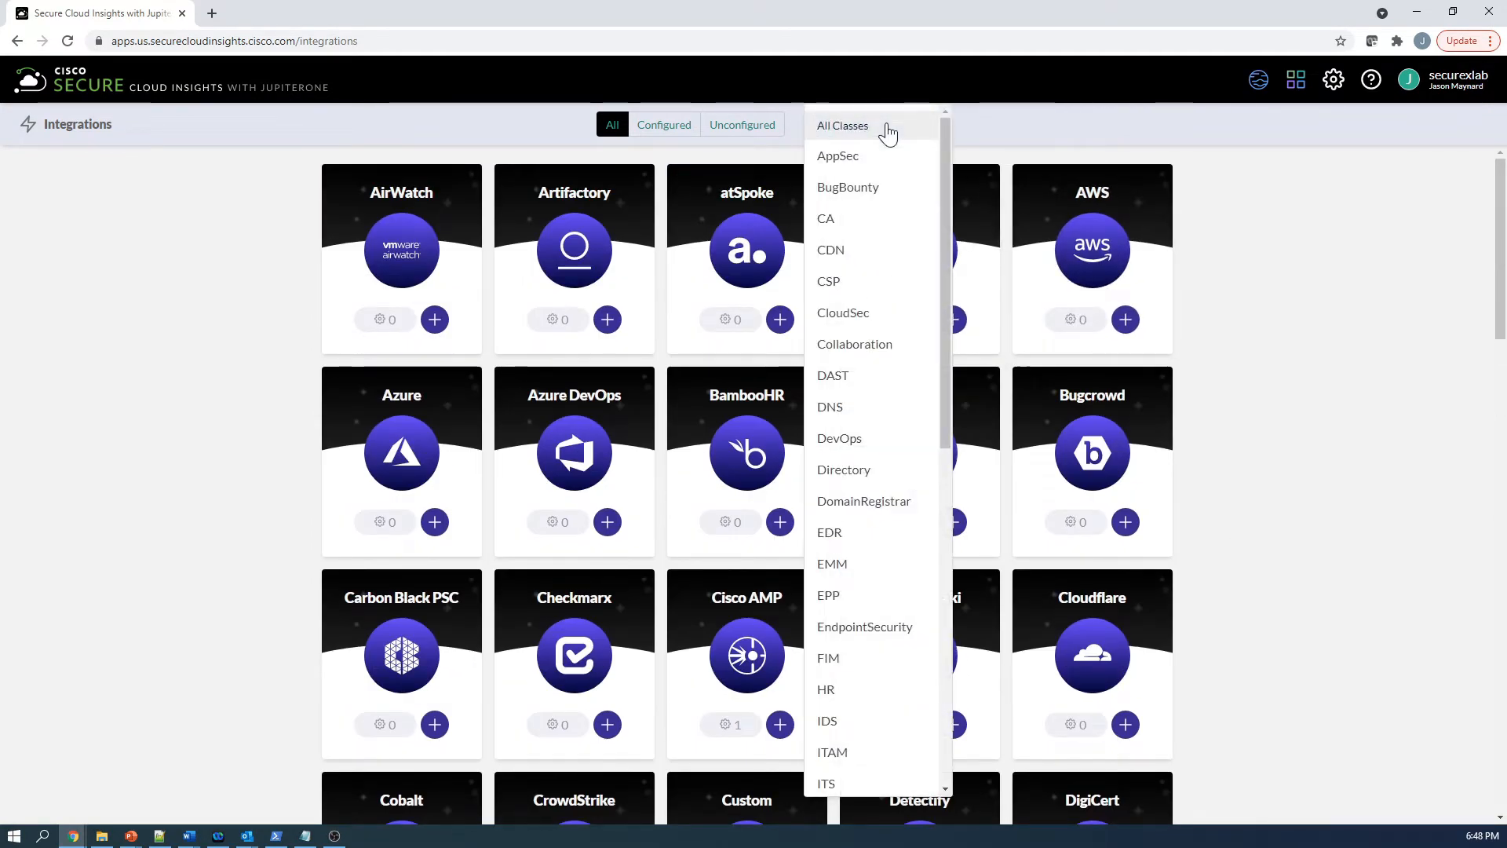
{"action": "mouse_move", "coordinate": [882, 217]}
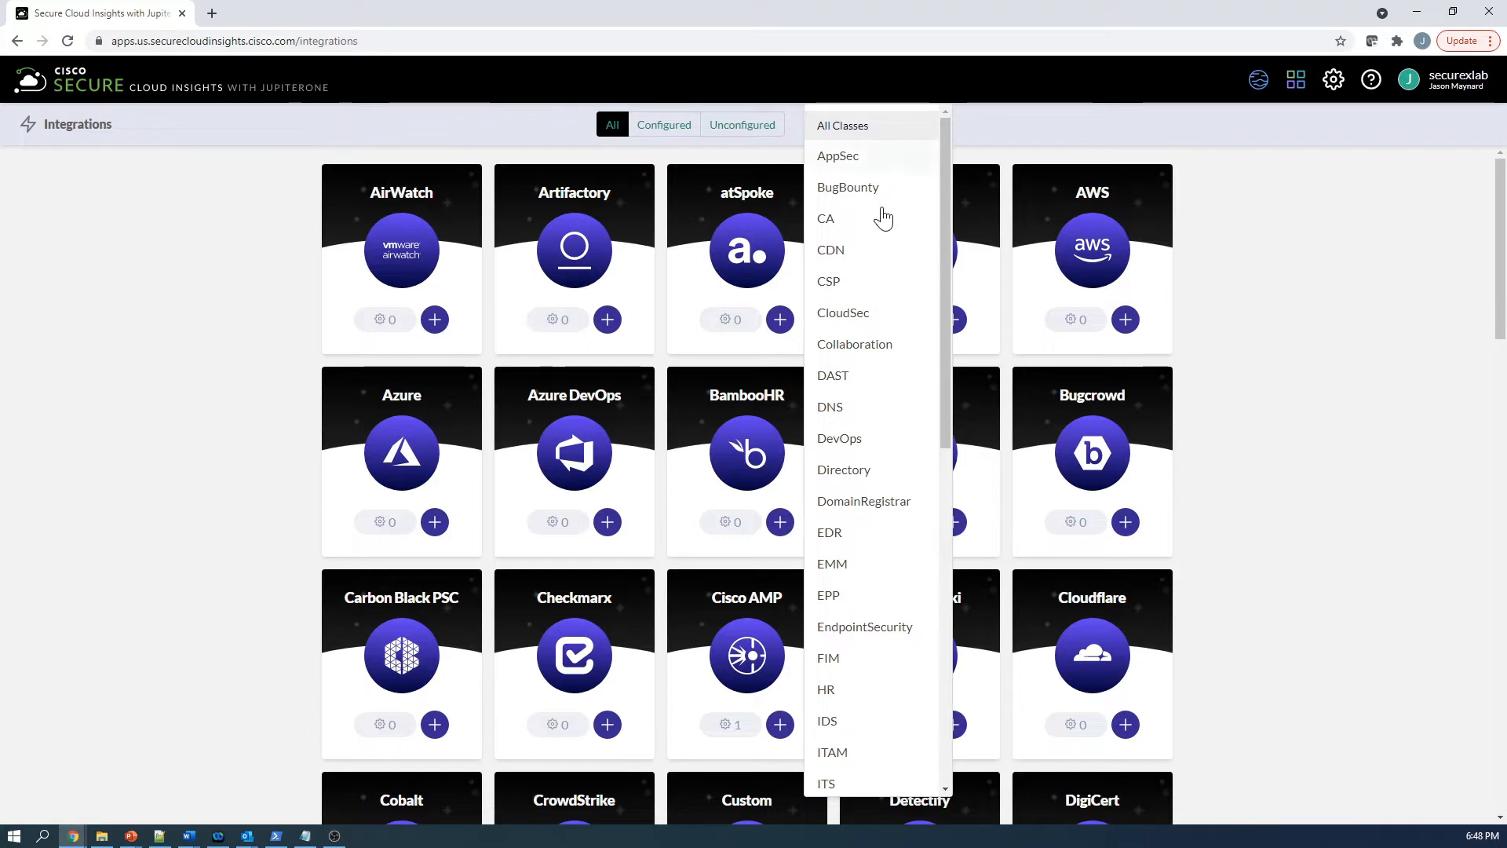
{"action": "scroll", "scroll_direction": "down", "scroll_amount": 3}
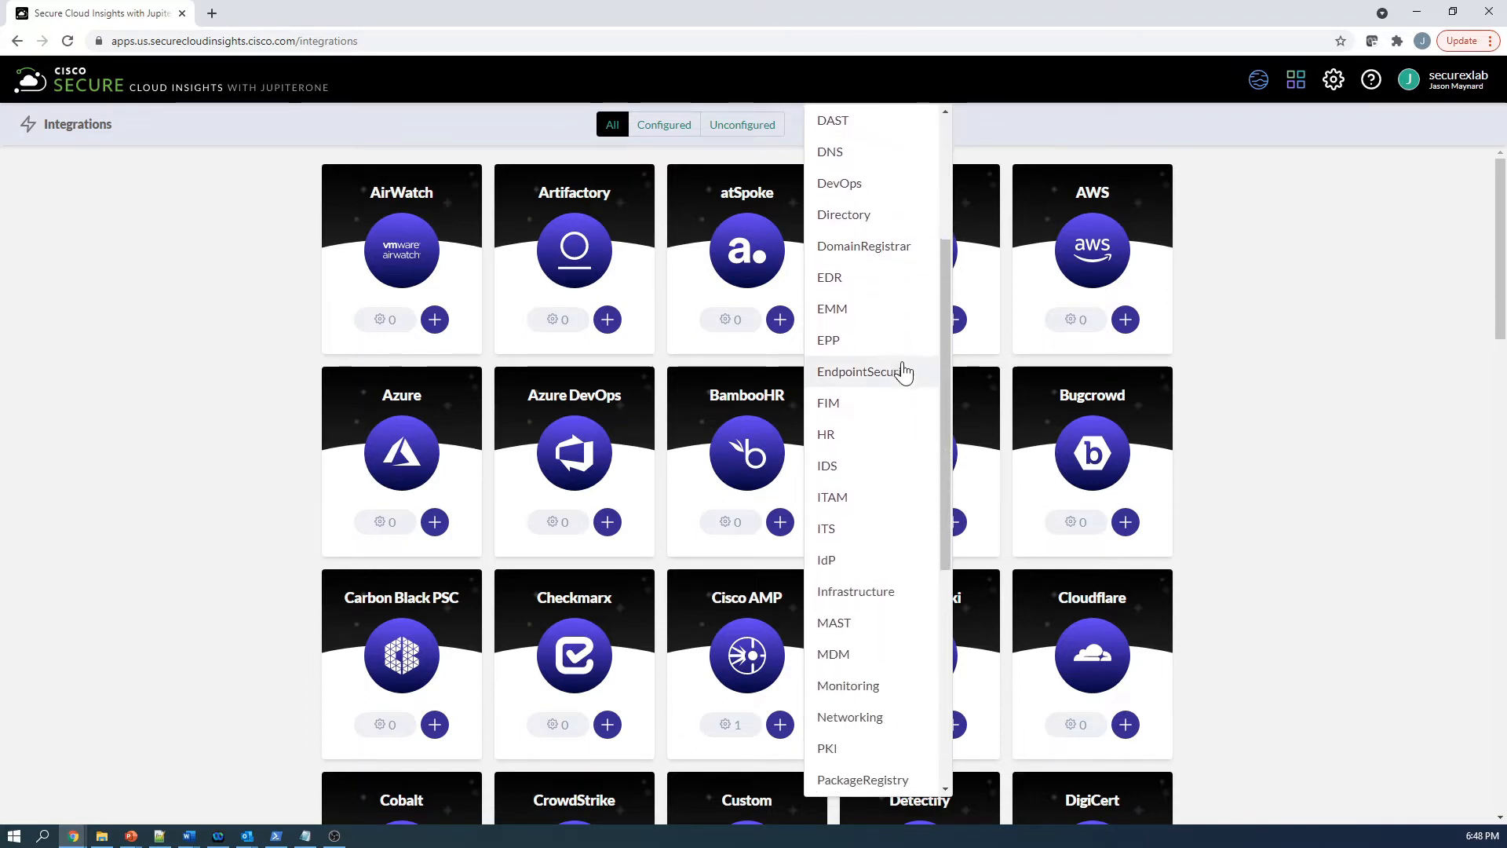
{"action": "left_click", "coordinate": [855, 590]}
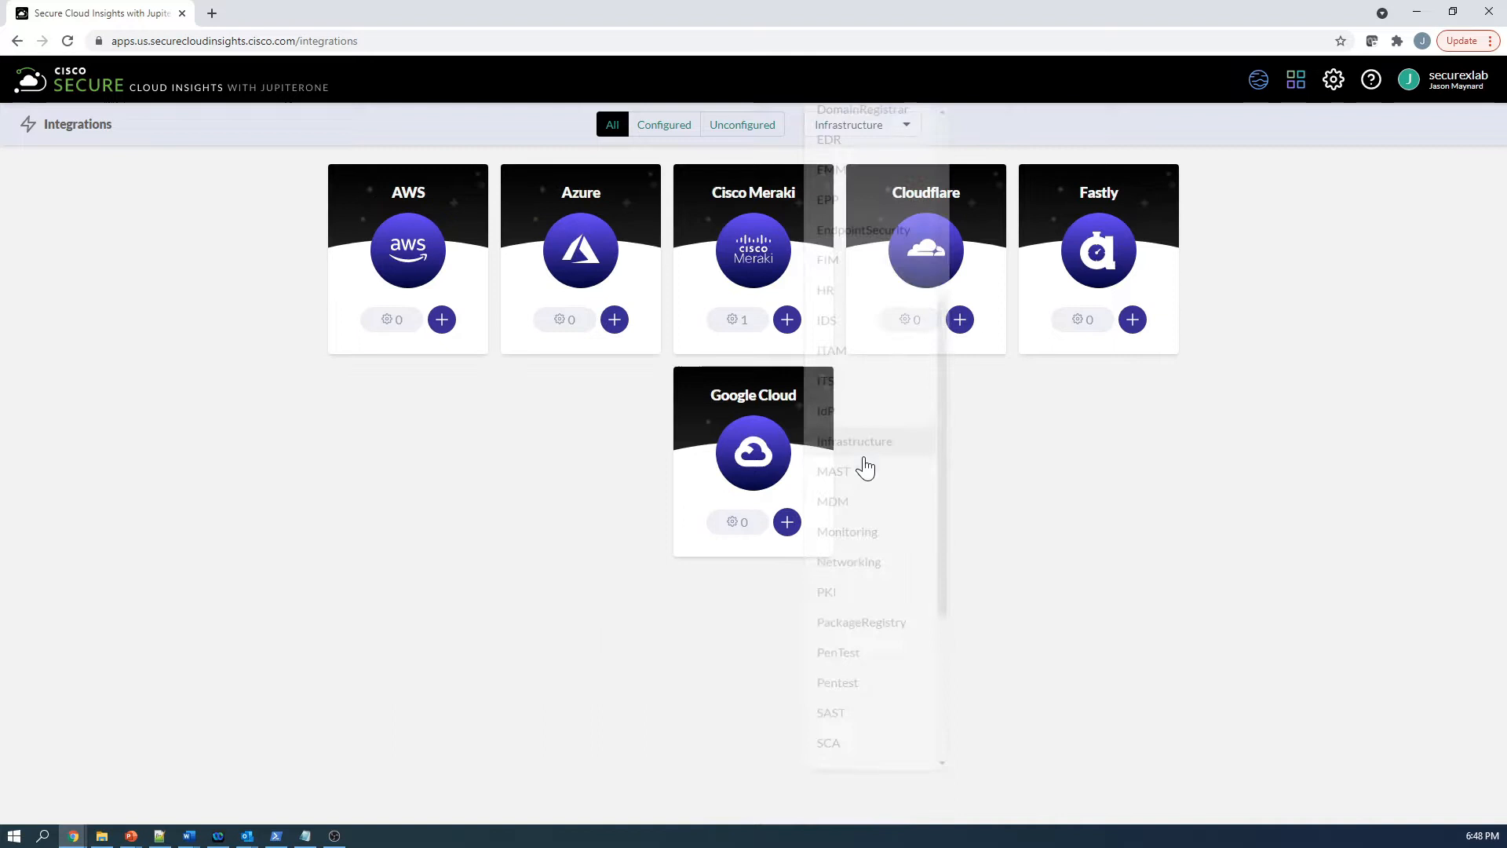
{"action": "left_click", "coordinate": [853, 442]}
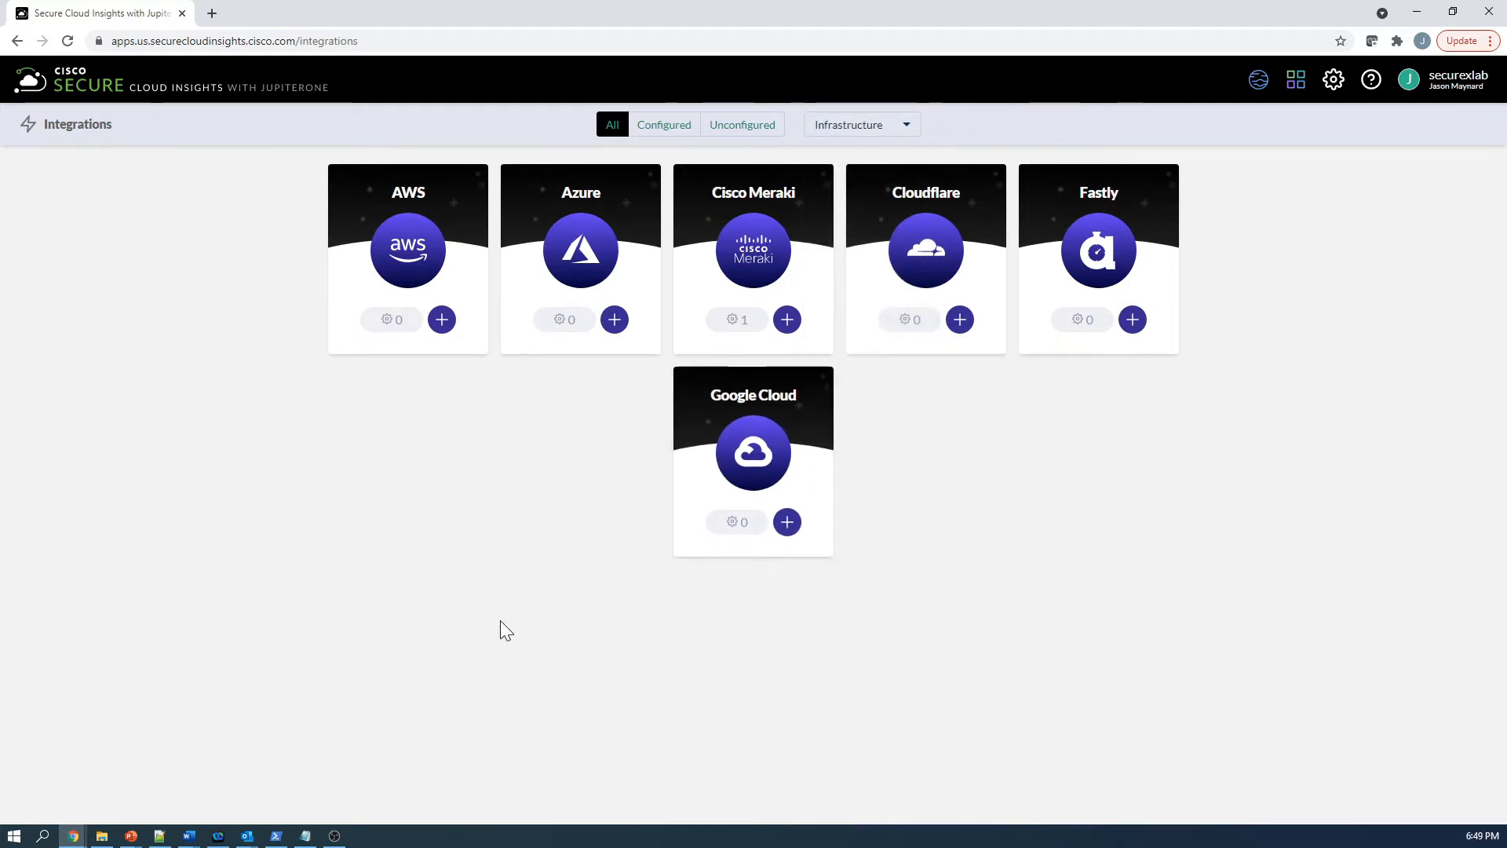
Start a new AWS integration configuration from the AWS card
{"action": "left_click", "coordinate": [407, 251]}
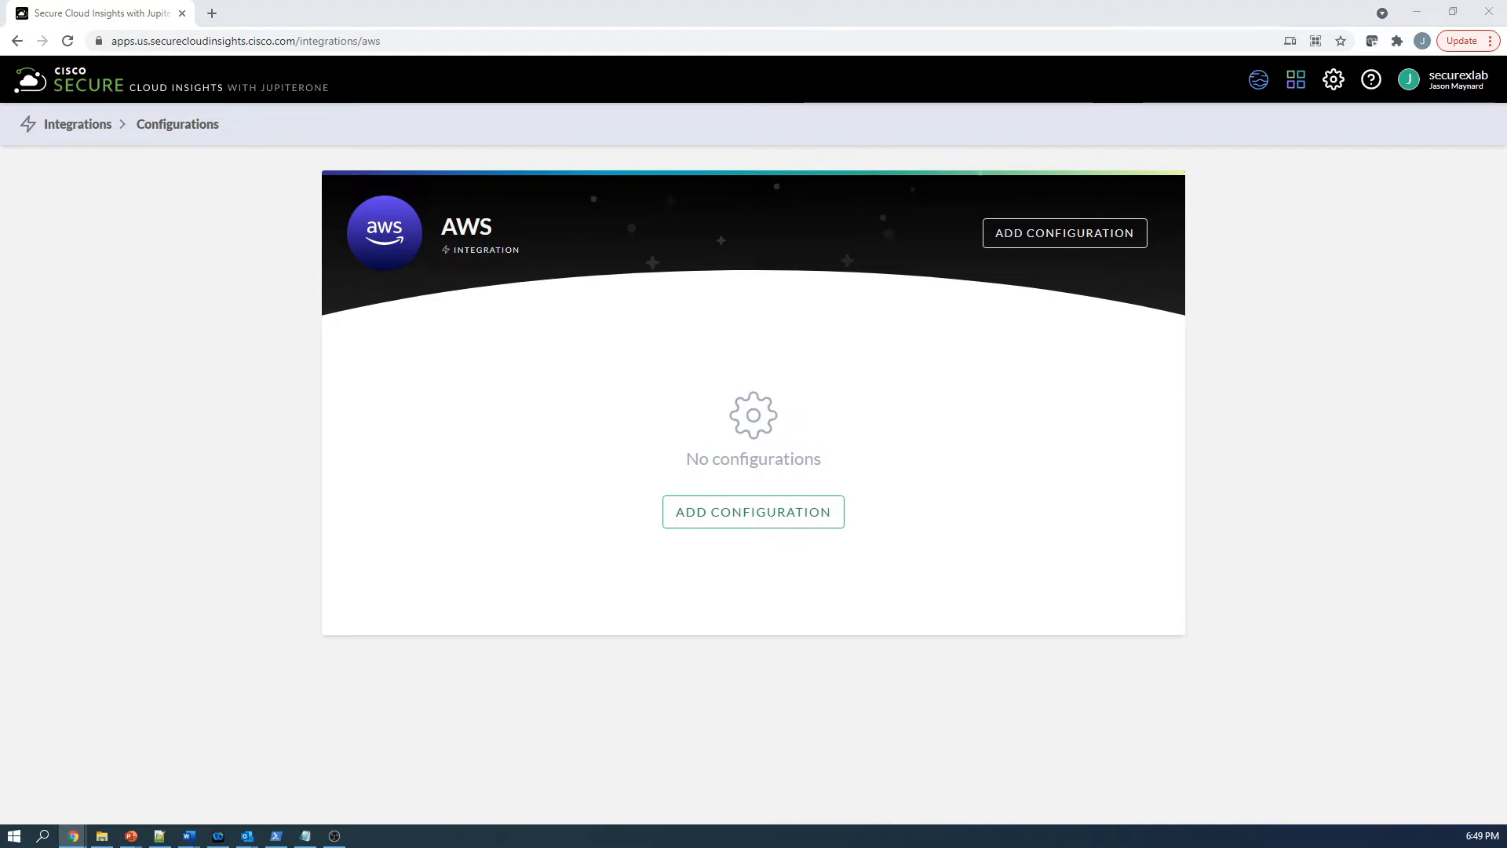
{"action": "left_click", "coordinate": [753, 511]}
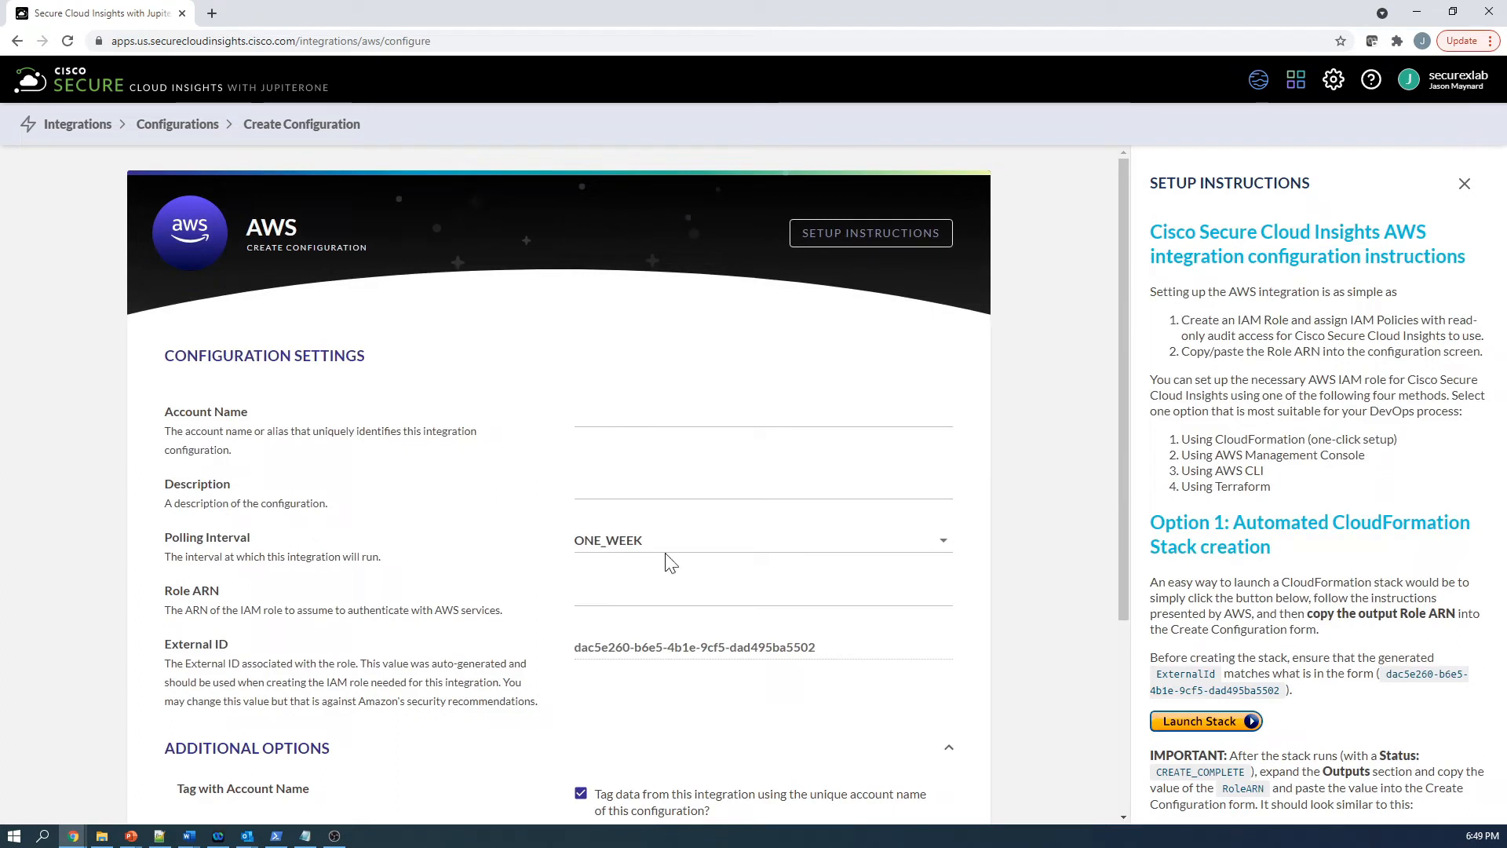
{"action": "left_click", "coordinate": [759, 539]}
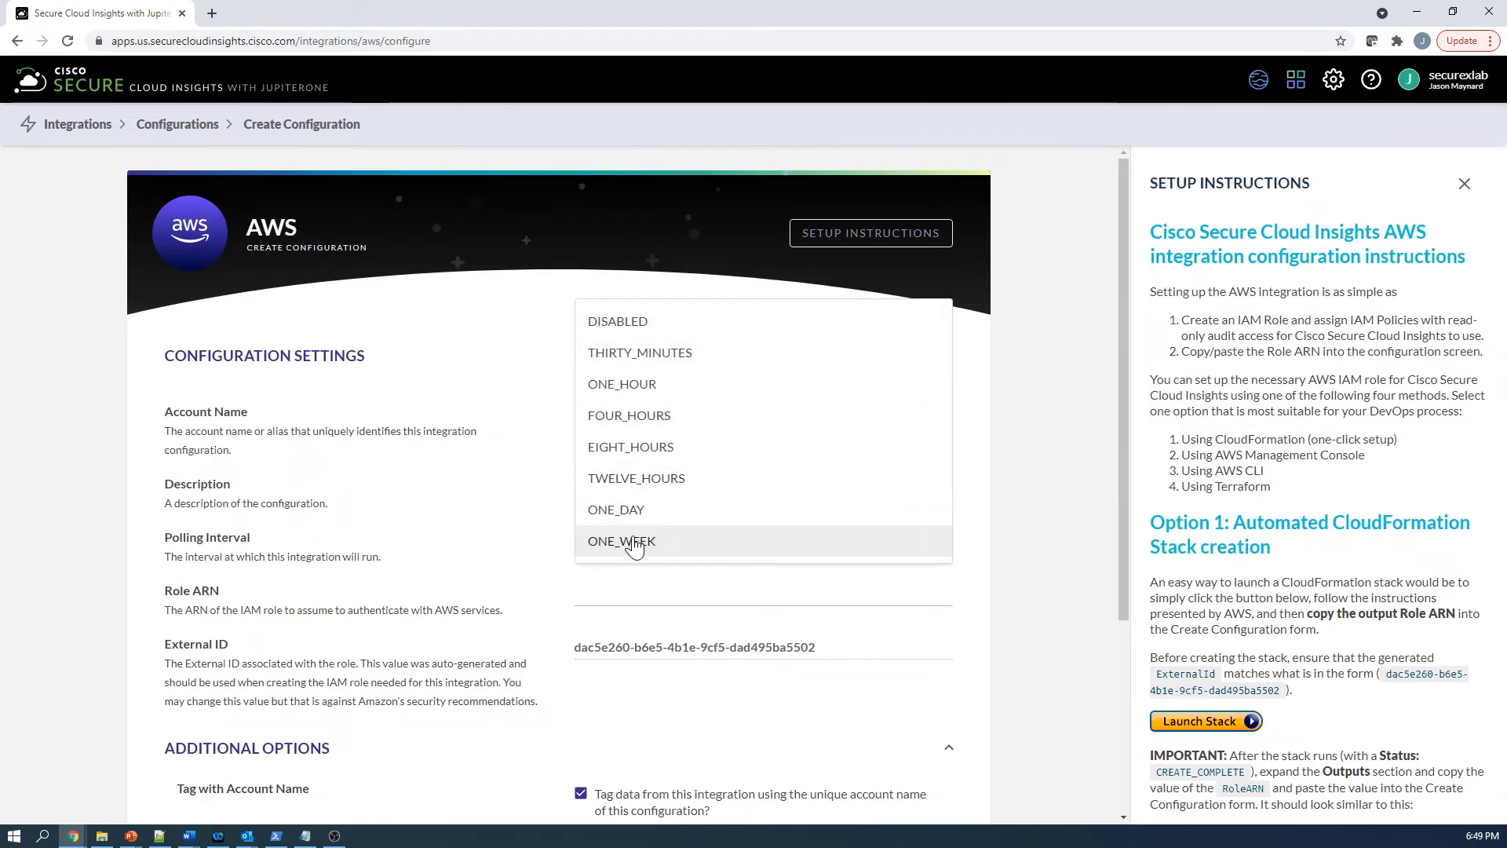
{"action": "left_click", "coordinate": [621, 540]}
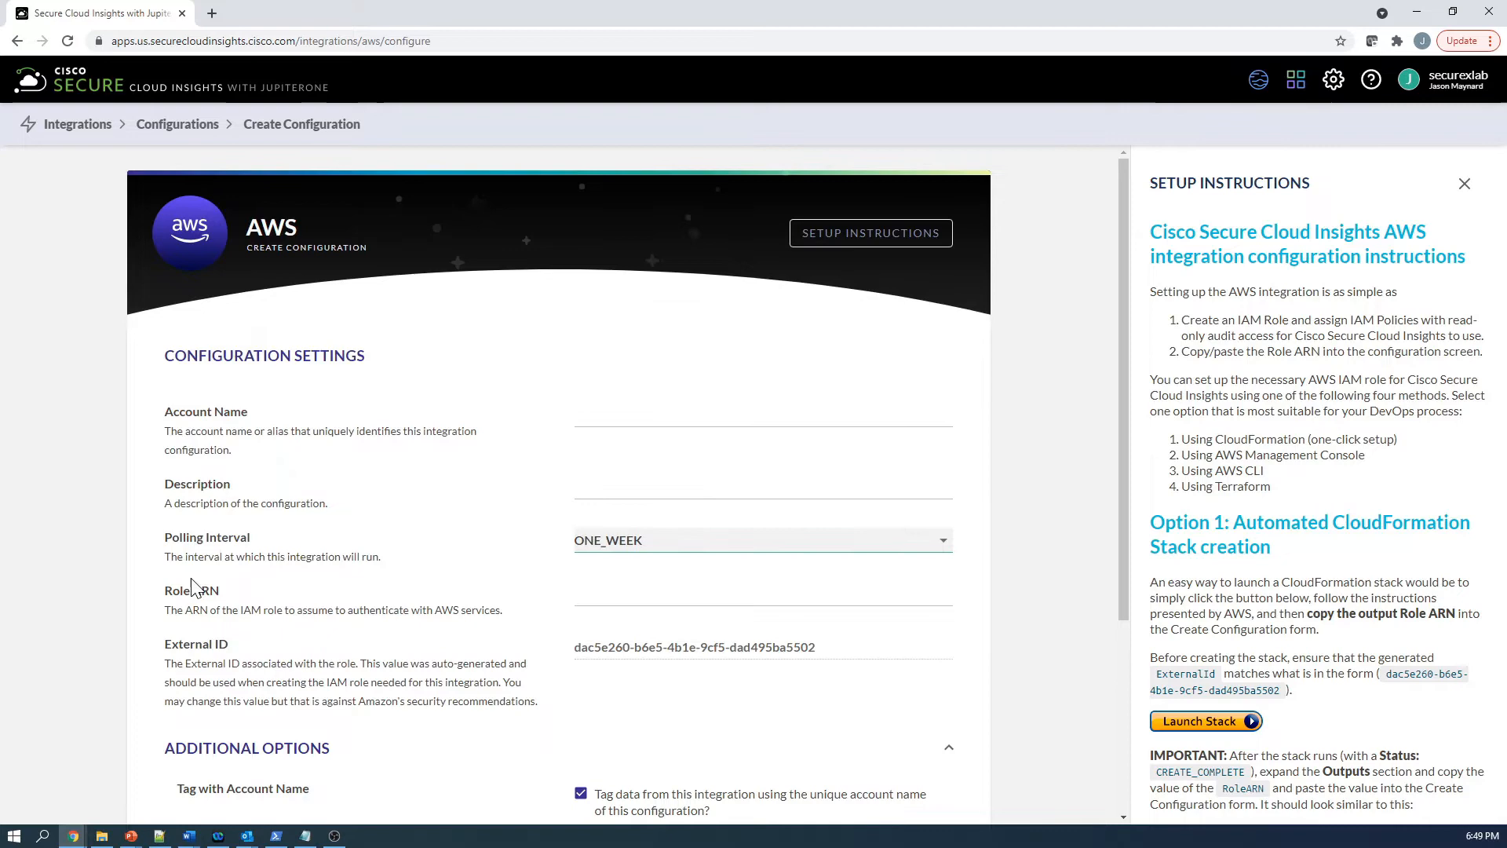
{"action": "mouse_move", "coordinate": [500, 625]}
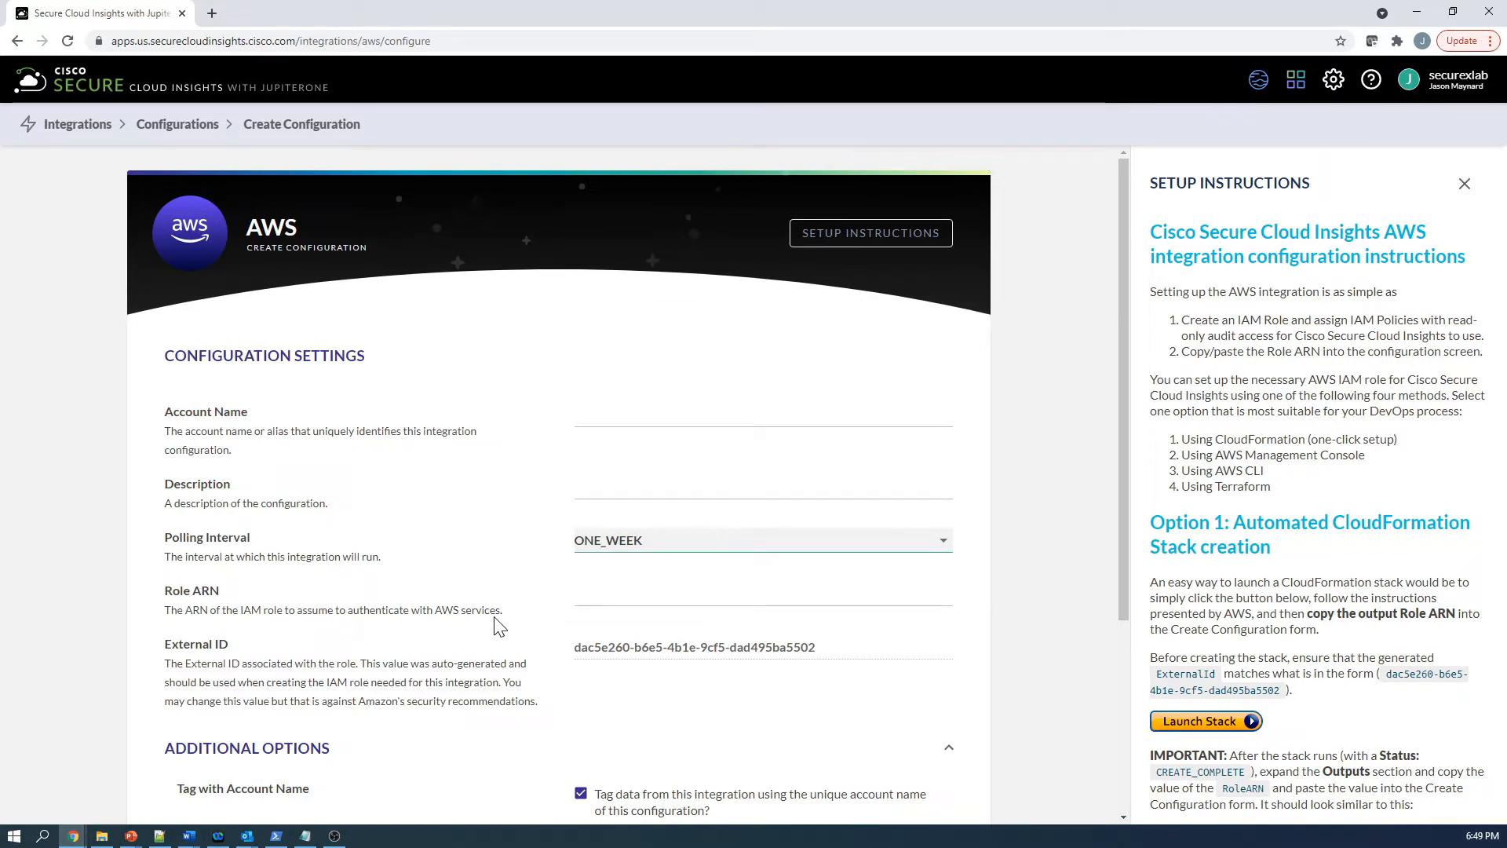
{"action": "scroll", "scroll_direction": "down", "scroll_amount": 3}
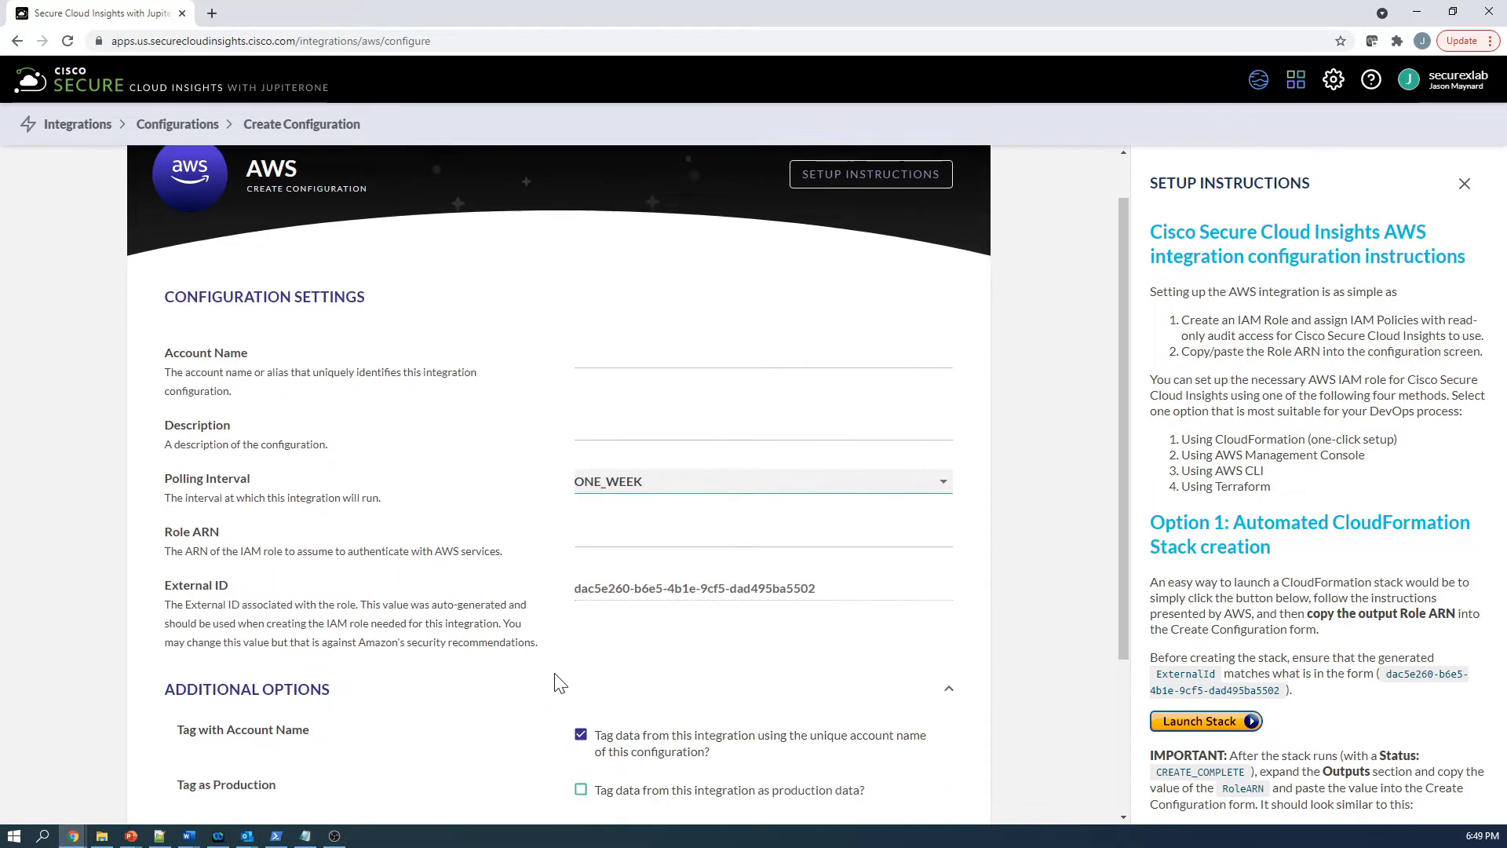
{"action": "scroll", "scroll_direction": "down", "scroll_amount": 3}
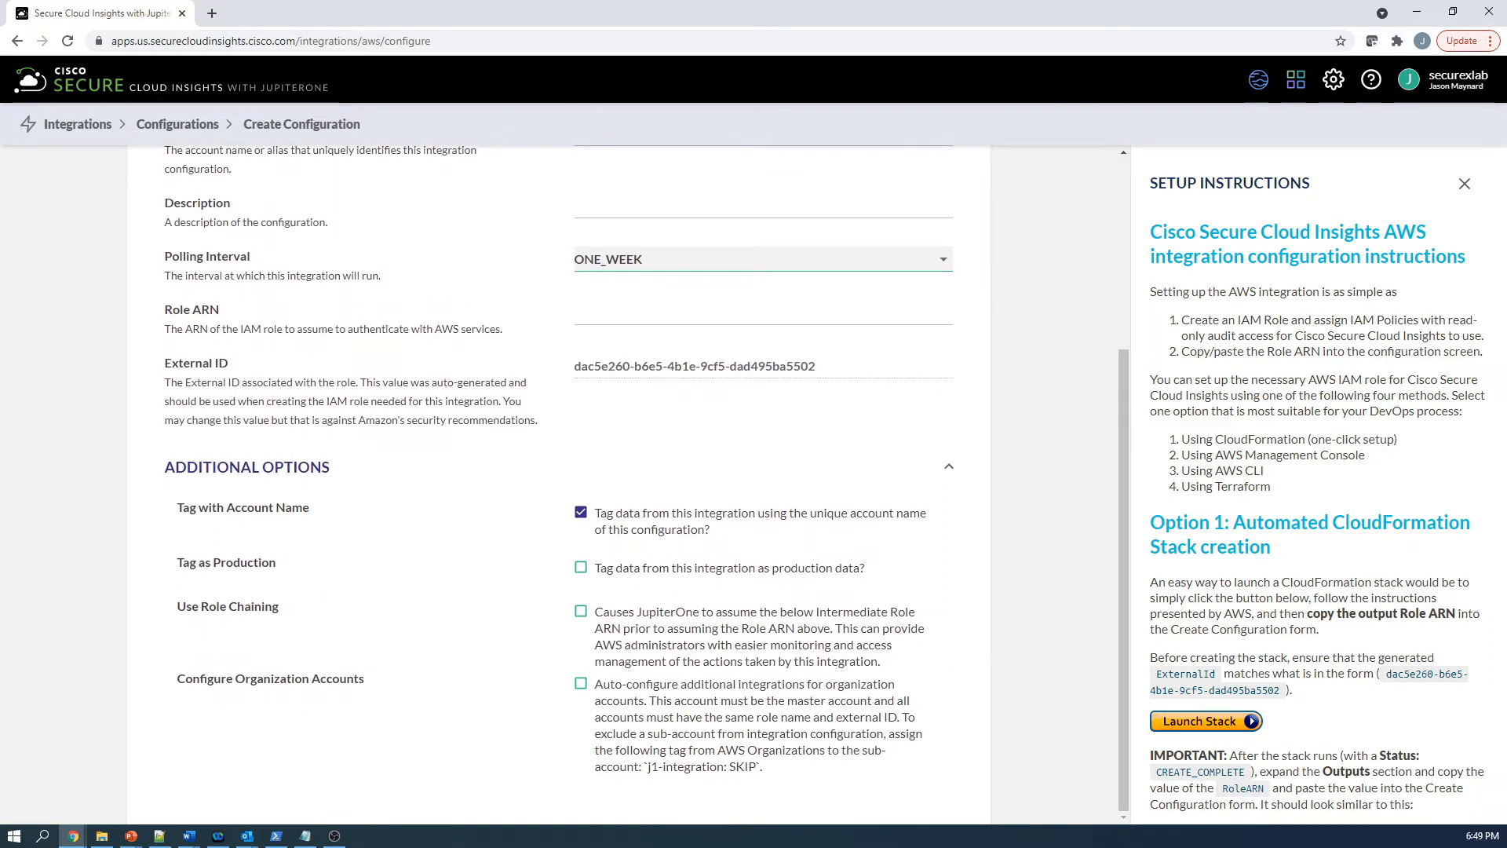
{"action": "mouse_move", "coordinate": [369, 694]}
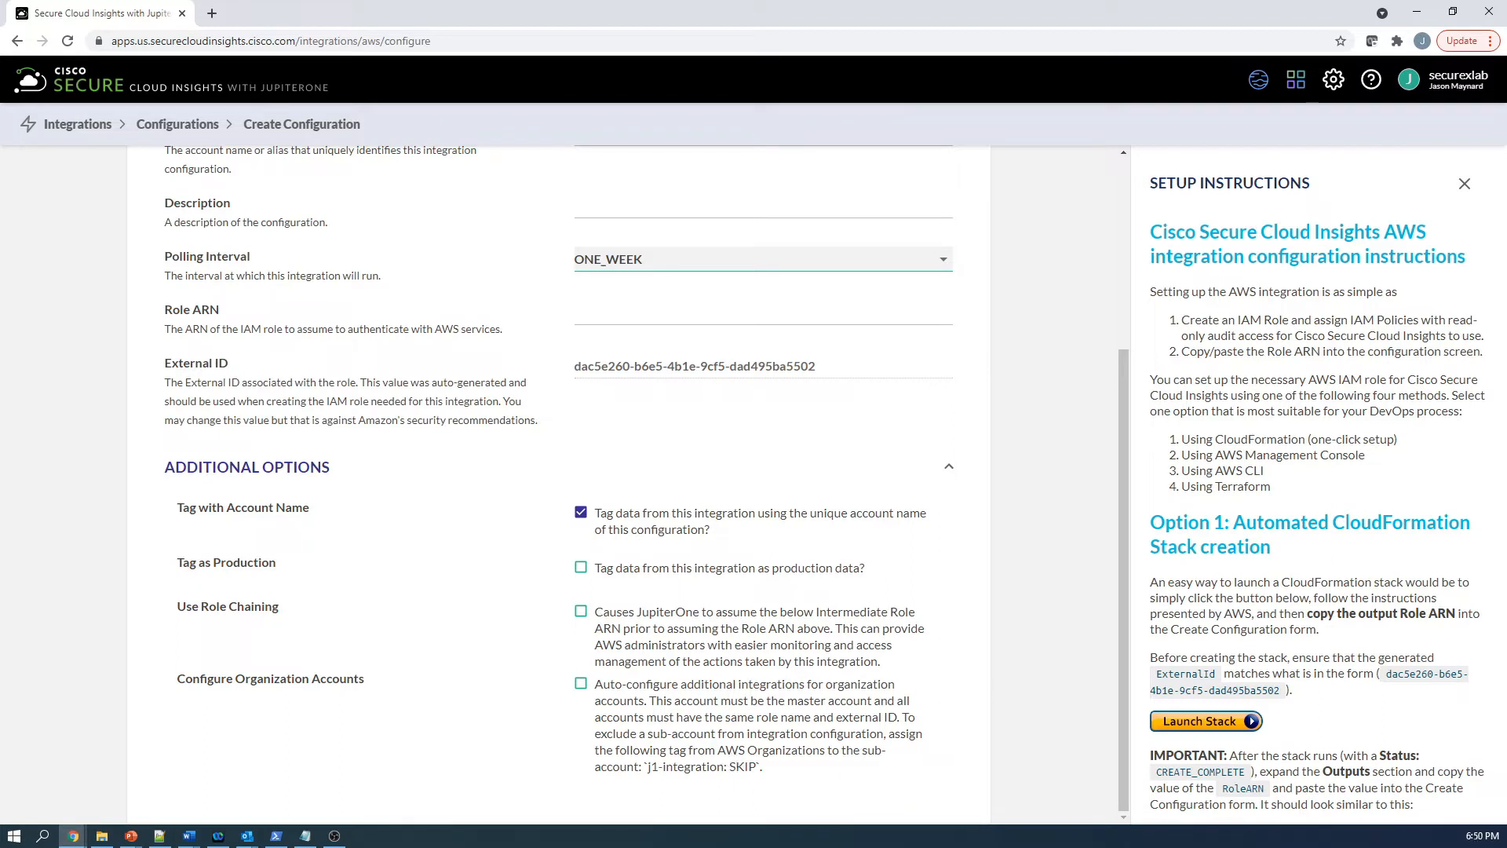
Read through the AWS Setup Instructions panel to the end and back to the top, then bring up the Apps list
{"action": "scroll", "scroll_direction": "down", "scroll_amount": 3}
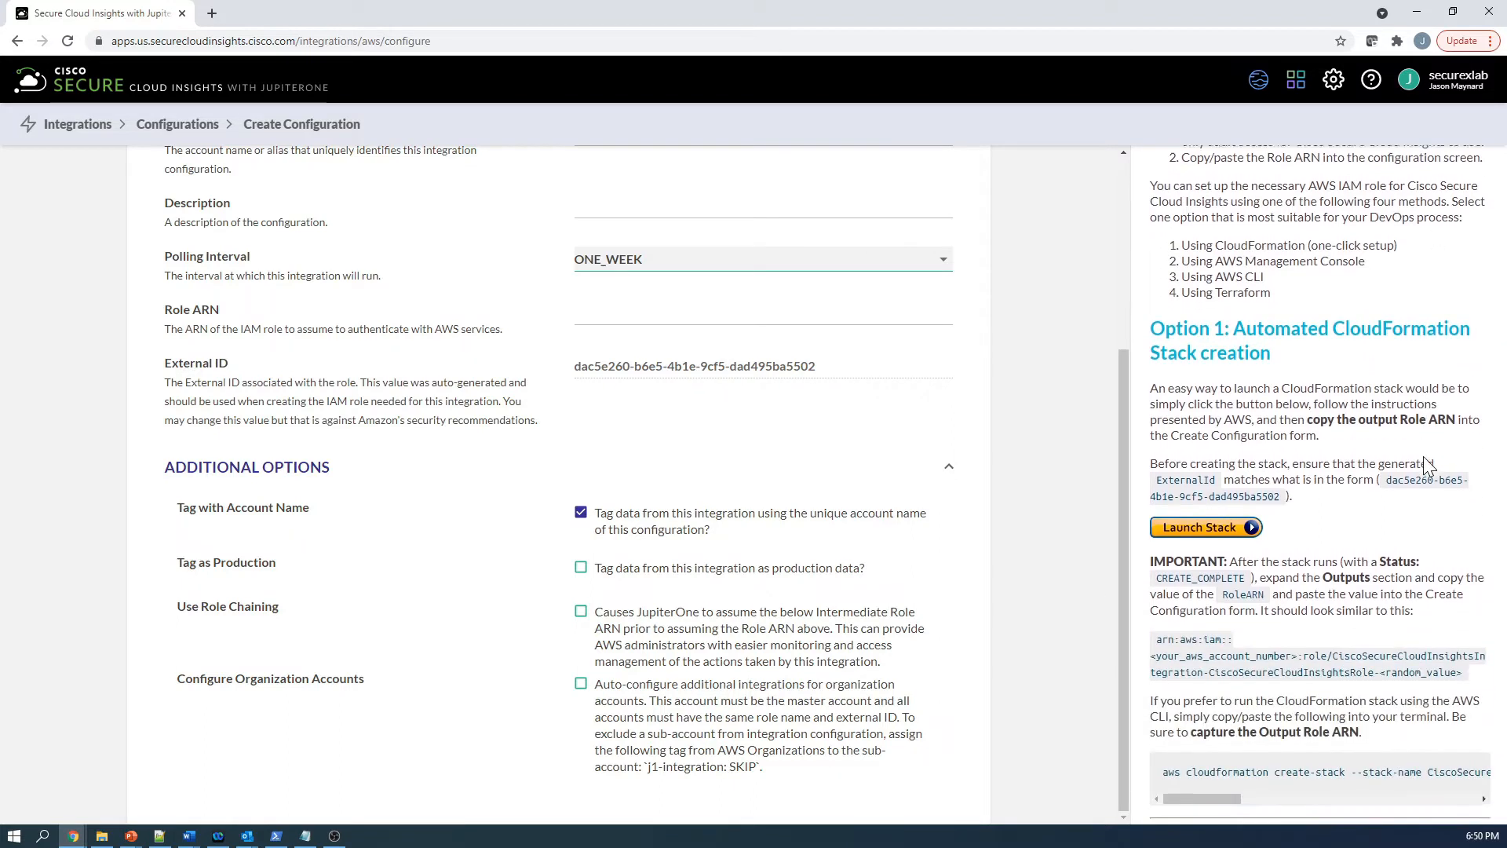
{"action": "scroll", "scroll_direction": "down", "scroll_amount": 3}
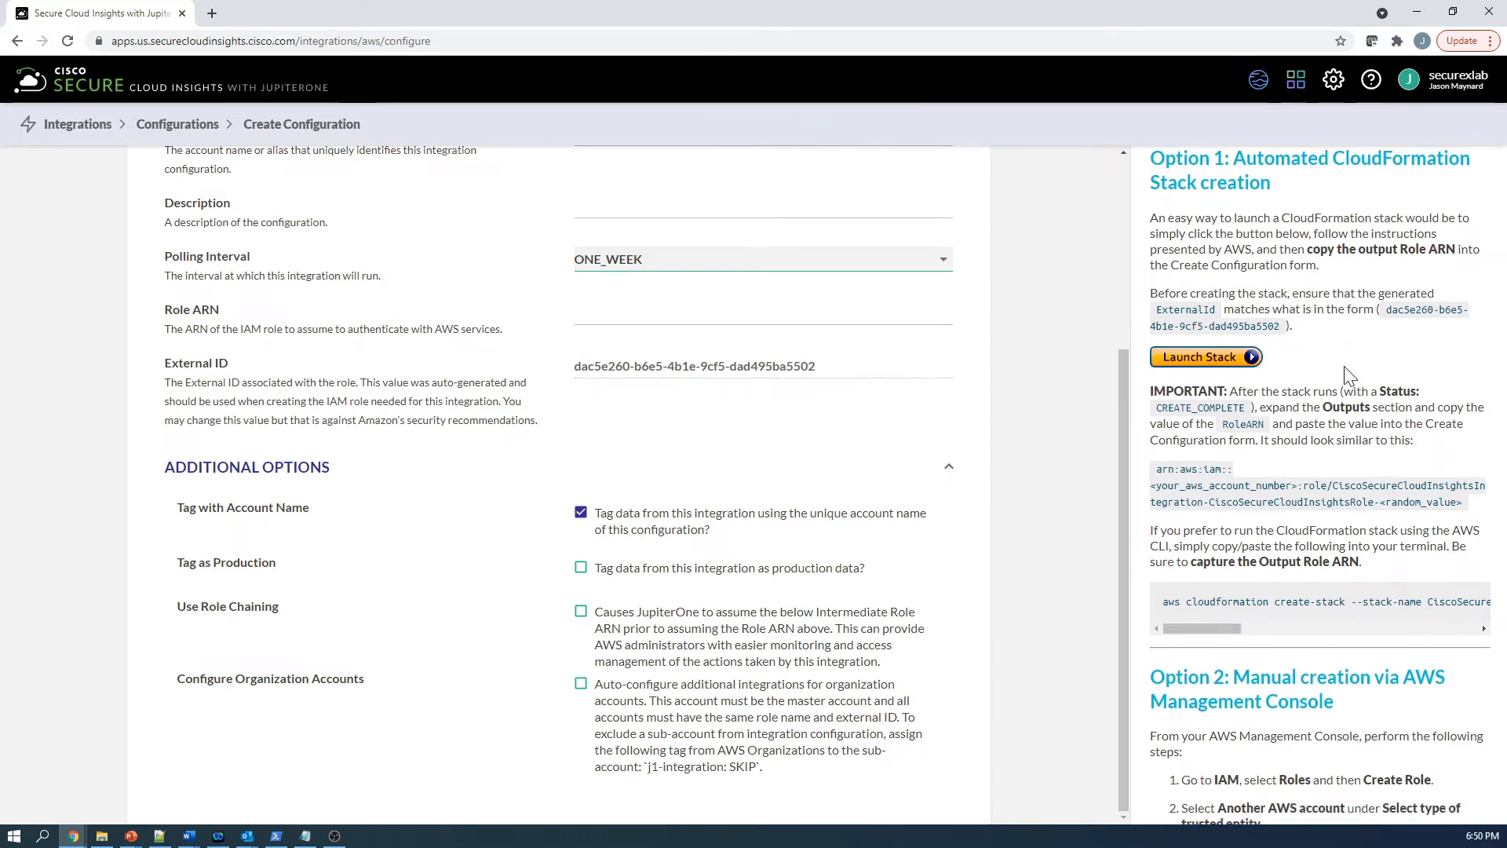
{"action": "scroll", "scroll_direction": "down", "scroll_amount": 3}
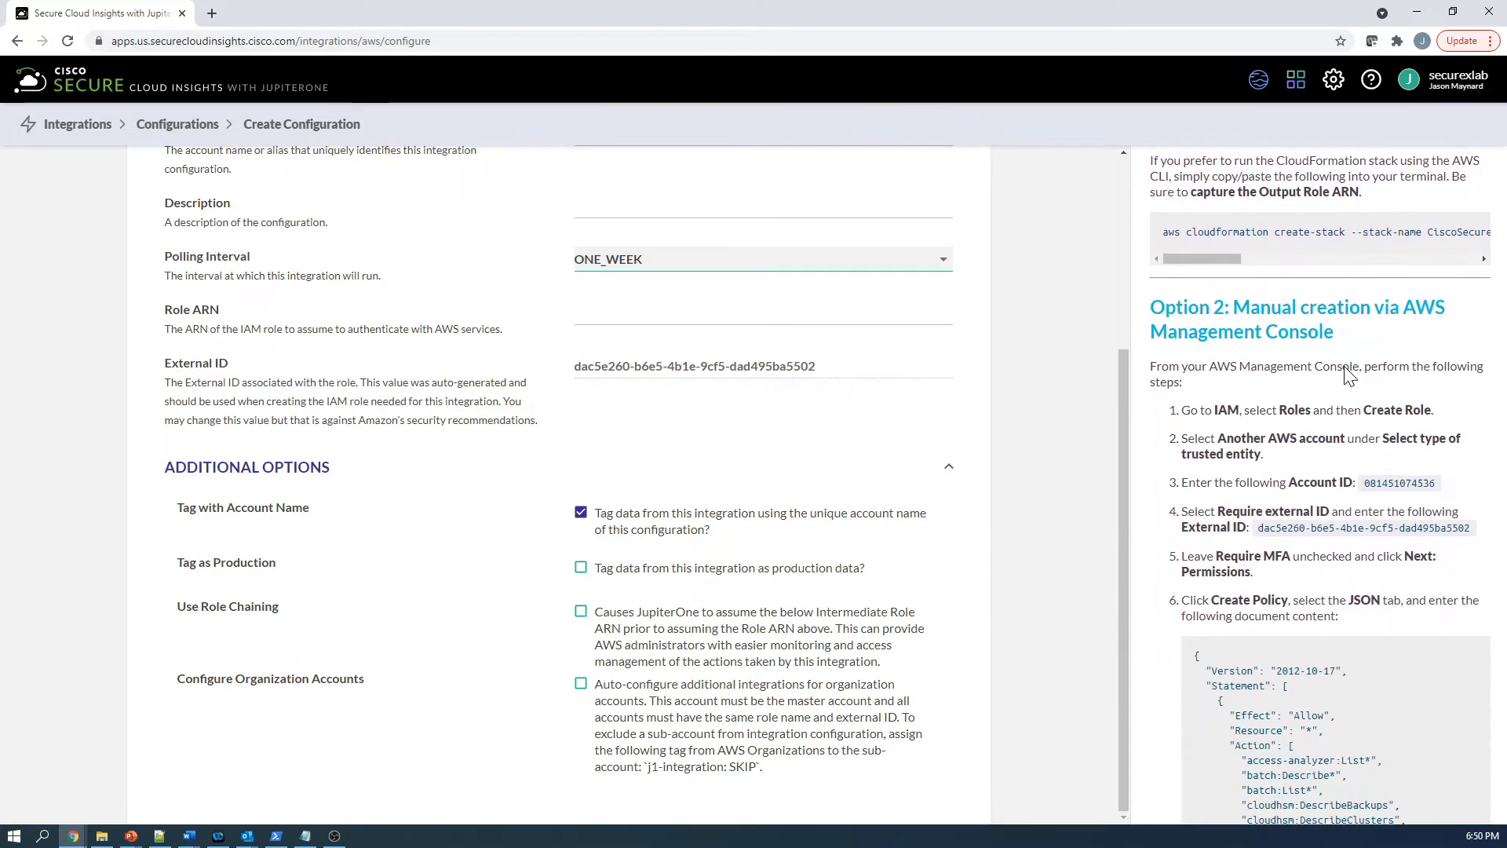
{"action": "scroll", "scroll_direction": "down", "scroll_amount": 3}
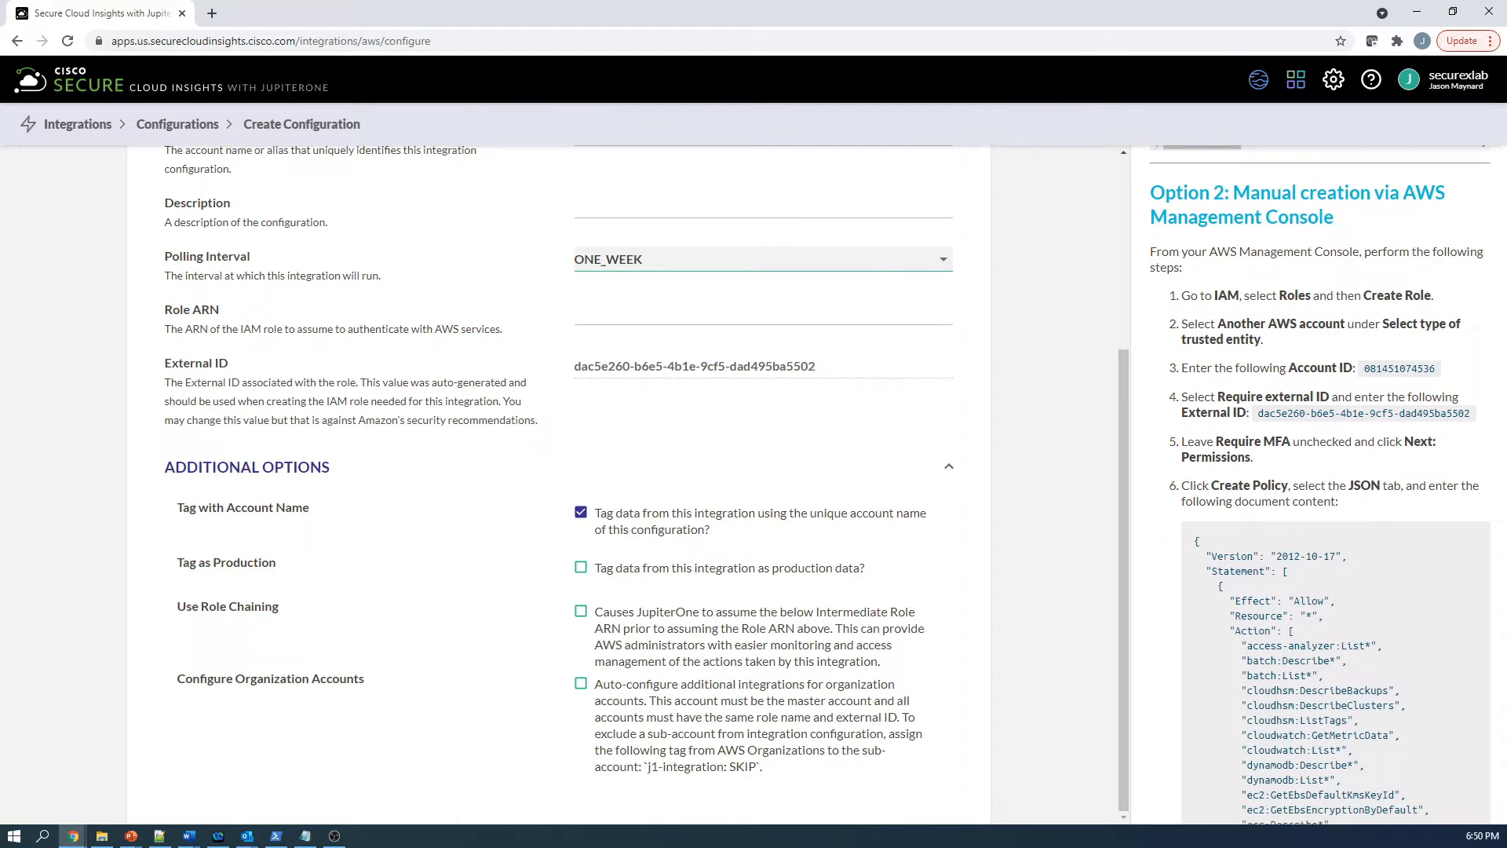
{"action": "scroll", "scroll_direction": "down", "scroll_amount": 3}
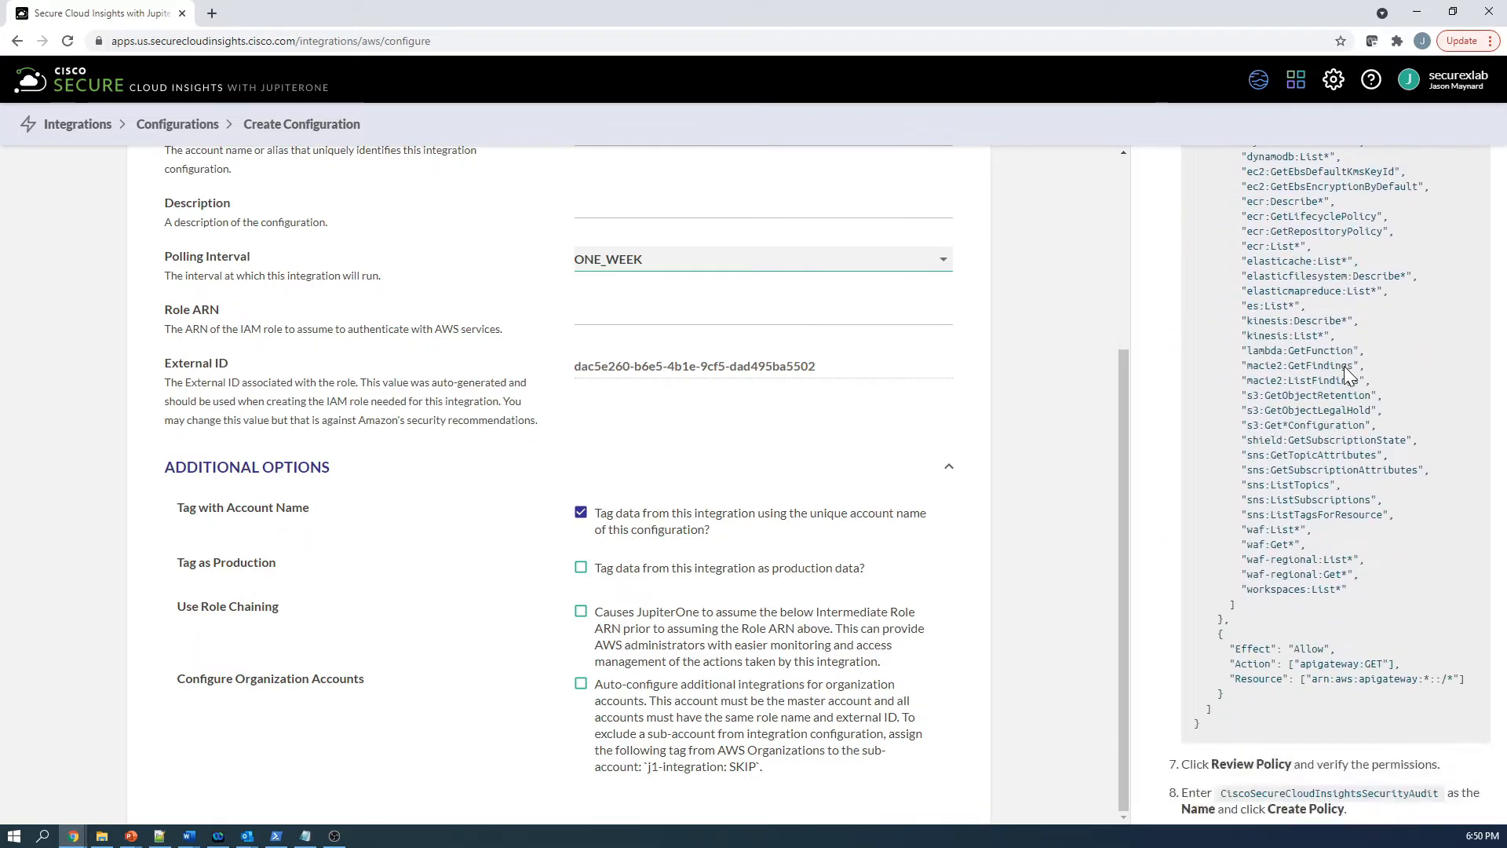
{"action": "scroll", "scroll_direction": "up", "scroll_amount": 3}
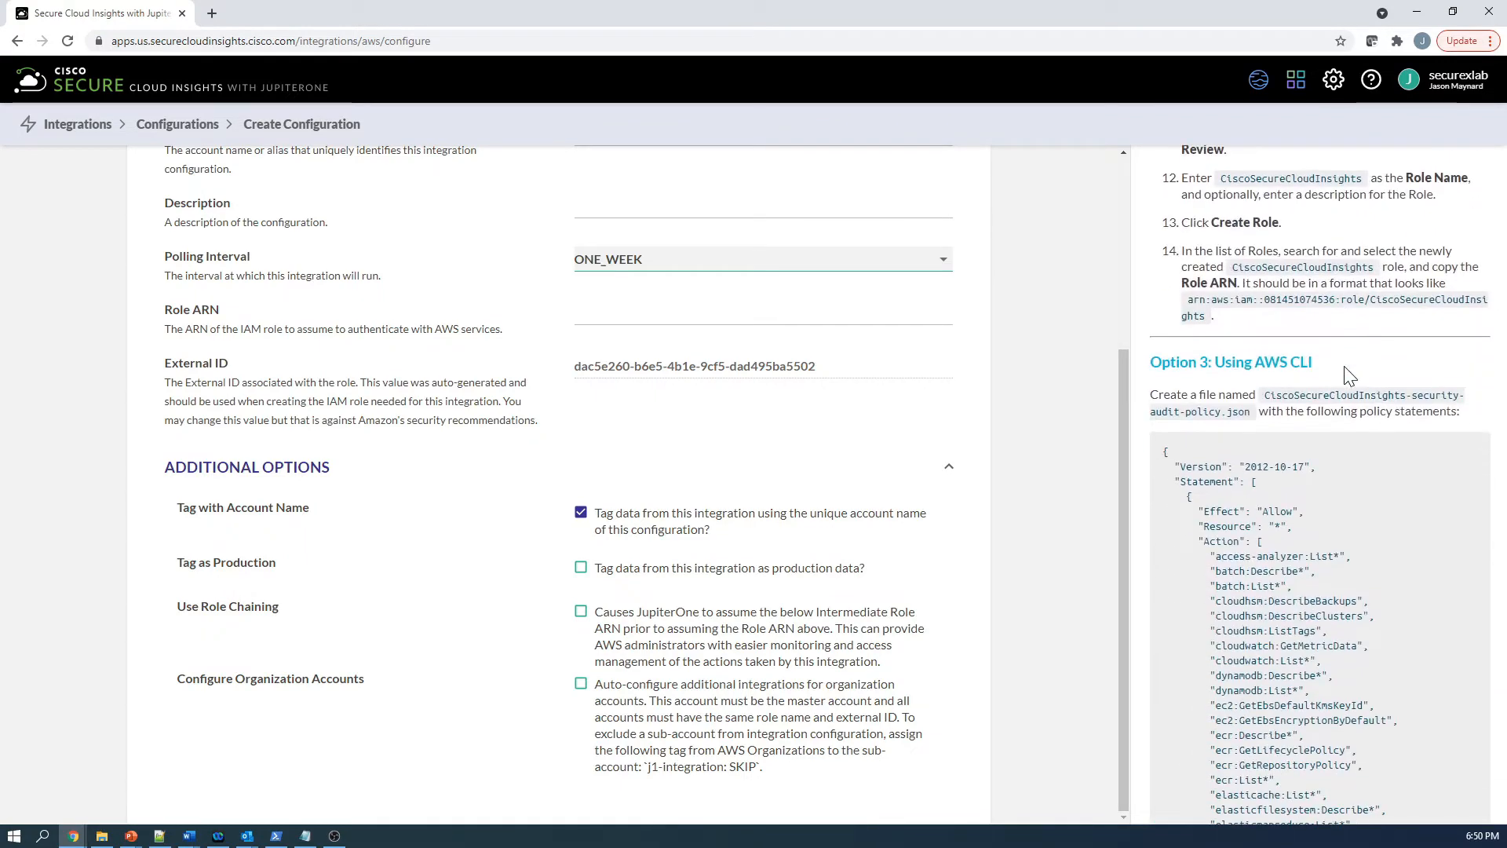
{"action": "scroll", "scroll_direction": "down", "scroll_amount": 3}
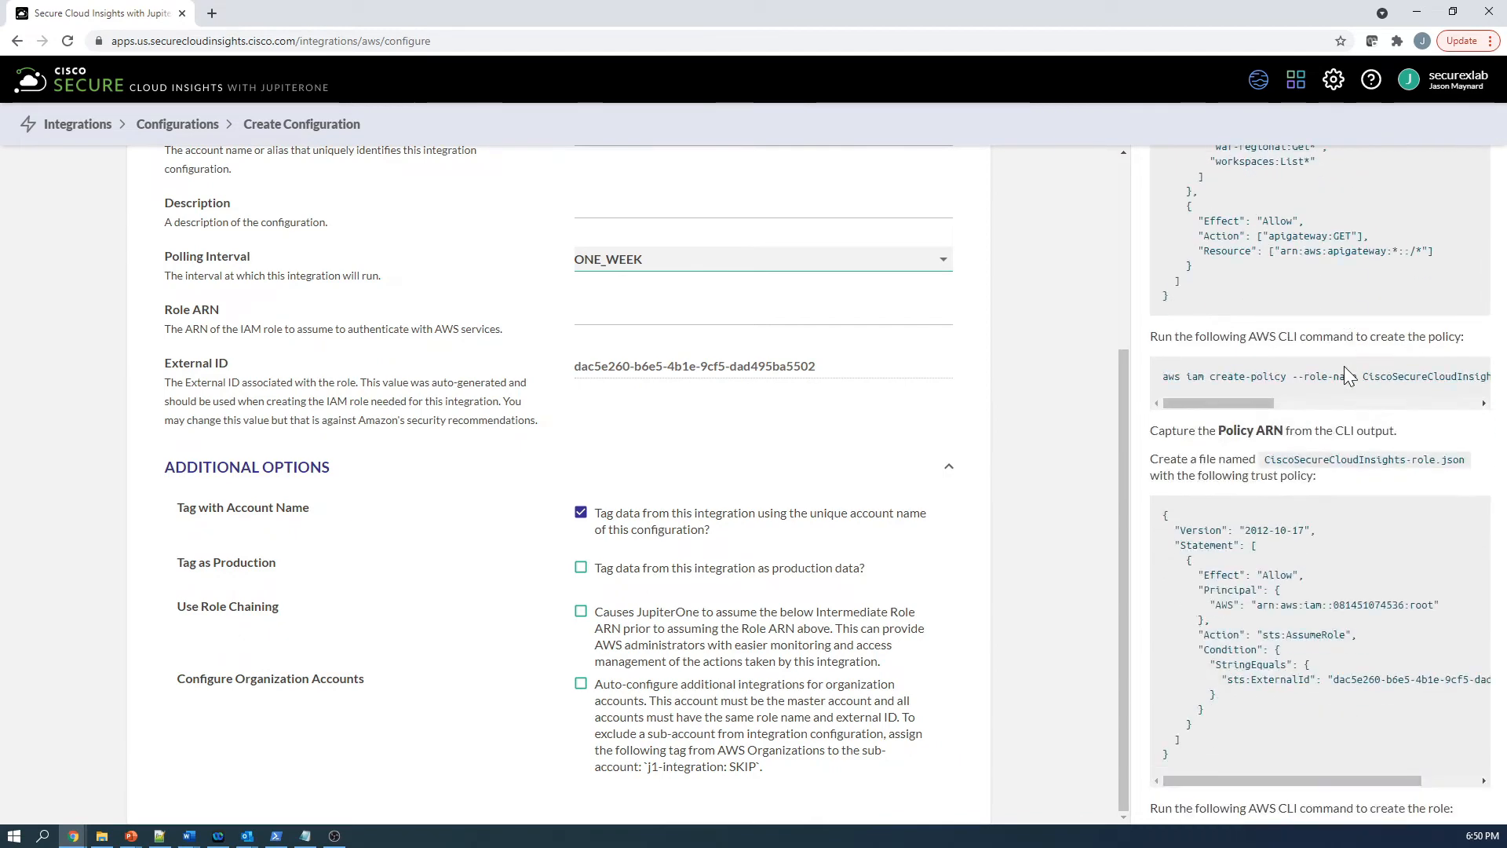
{"action": "scroll", "scroll_direction": "down", "scroll_amount": 3}
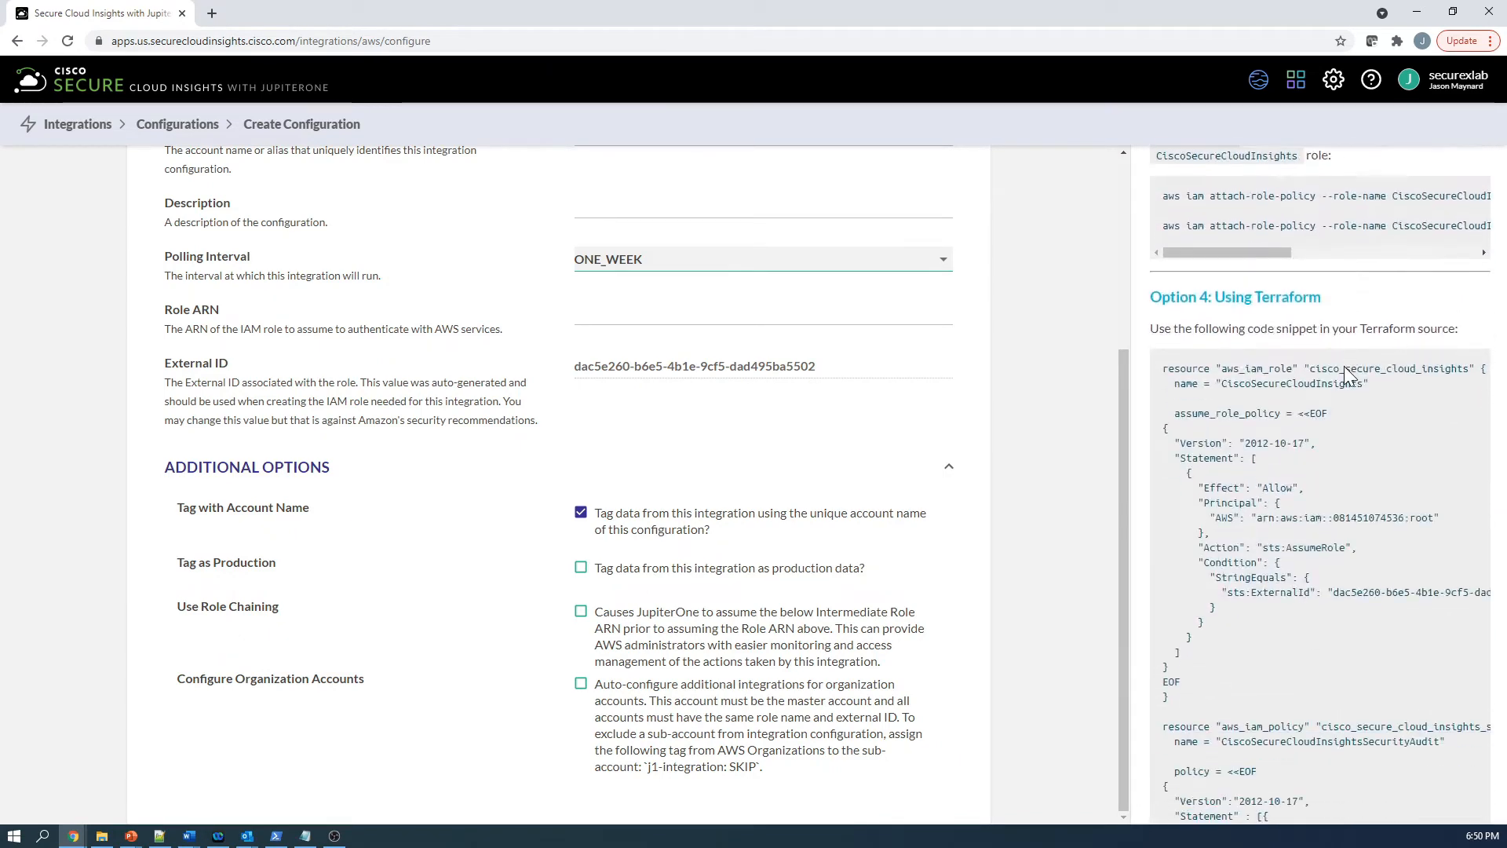
{"action": "mouse_move", "coordinate": [1355, 431]}
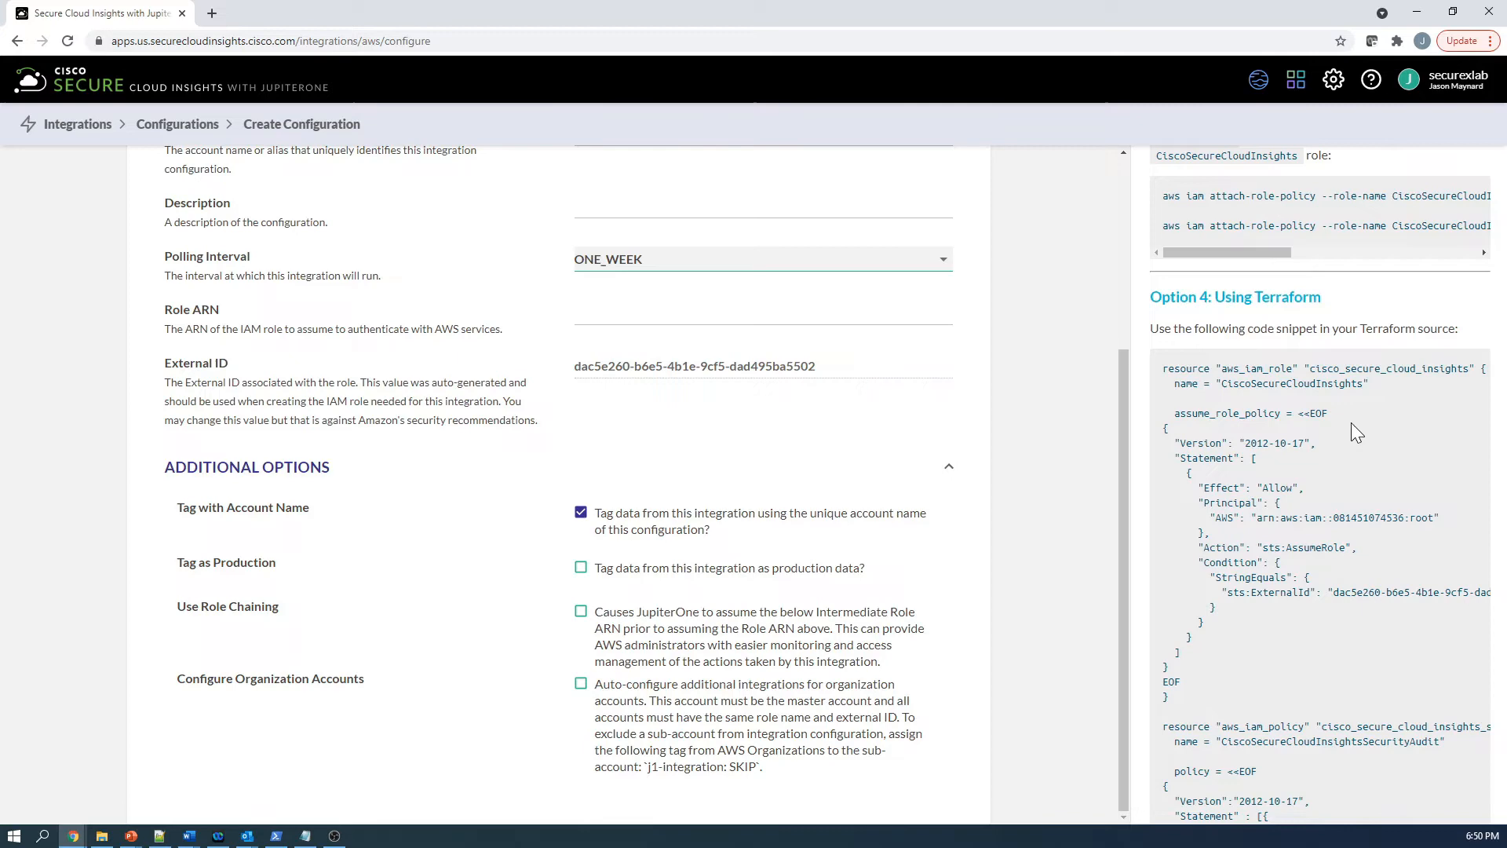
{"action": "scroll", "scroll_direction": "down", "scroll_amount": 3}
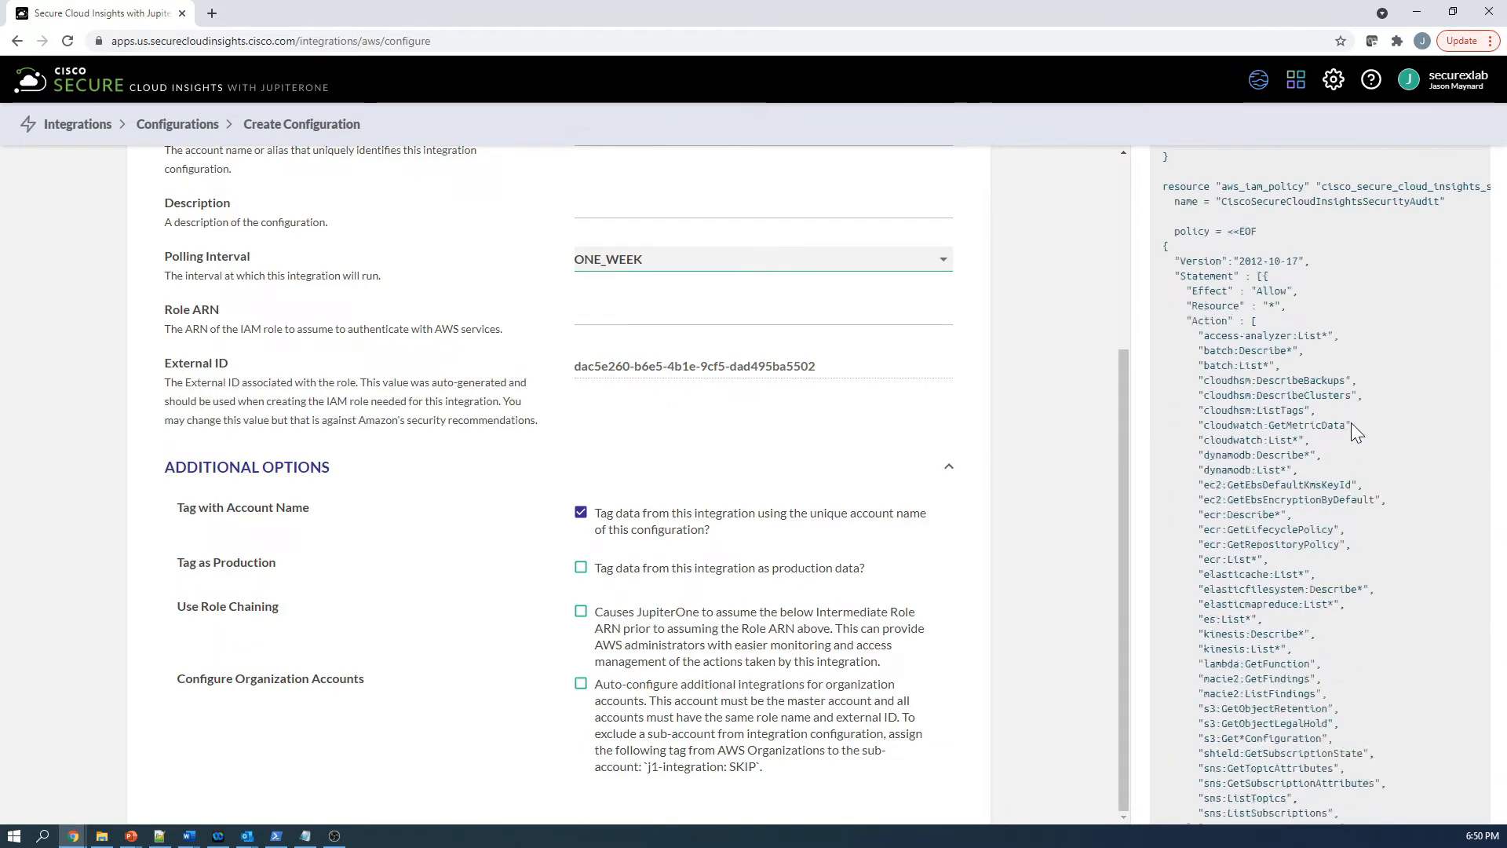
{"action": "scroll", "scroll_direction": "down", "scroll_amount": 3}
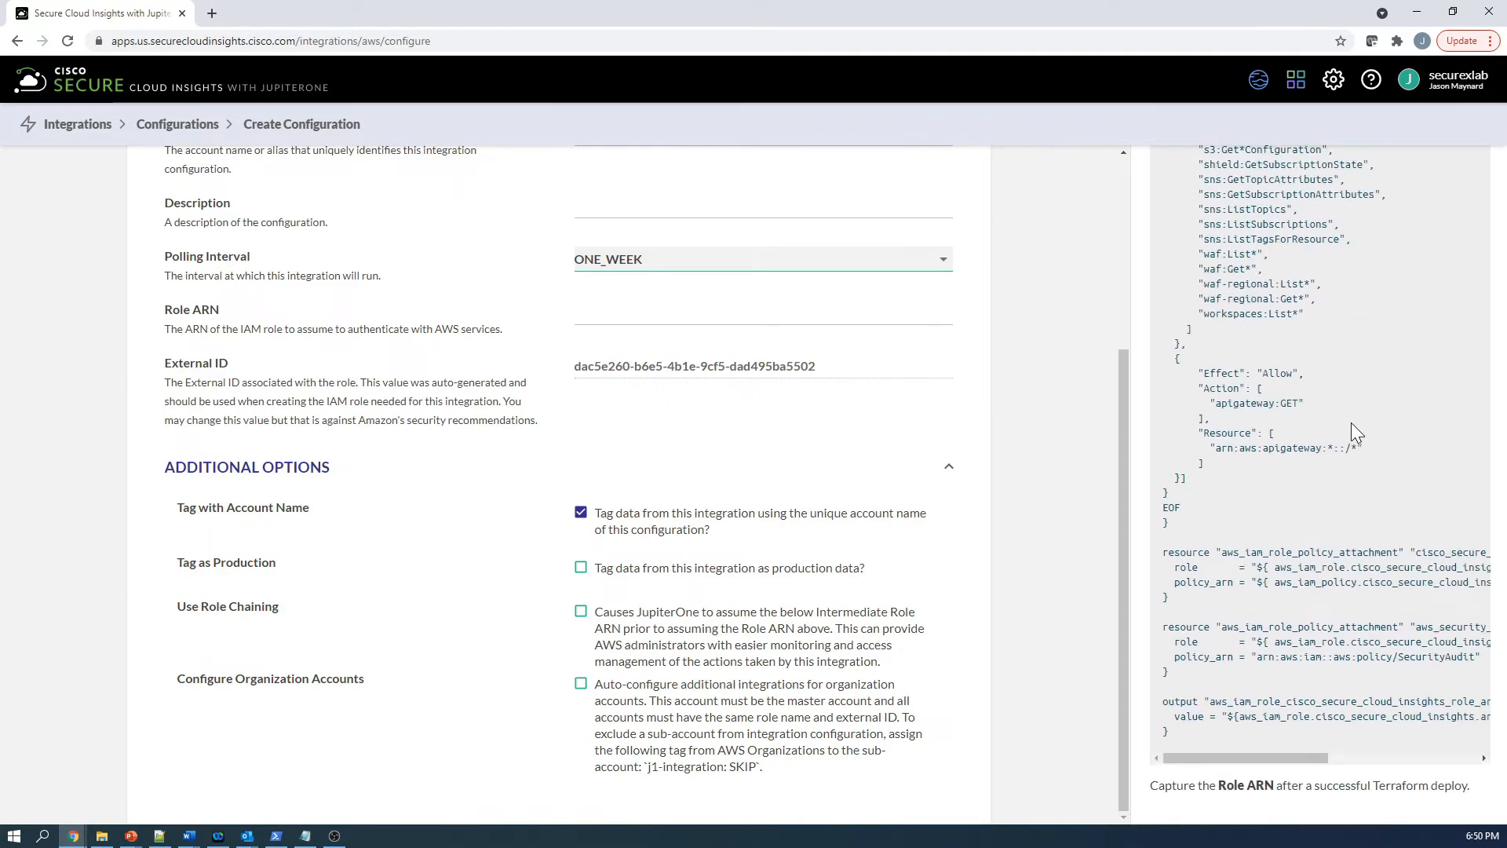
{"action": "scroll", "scroll_direction": "up", "scroll_amount": 3}
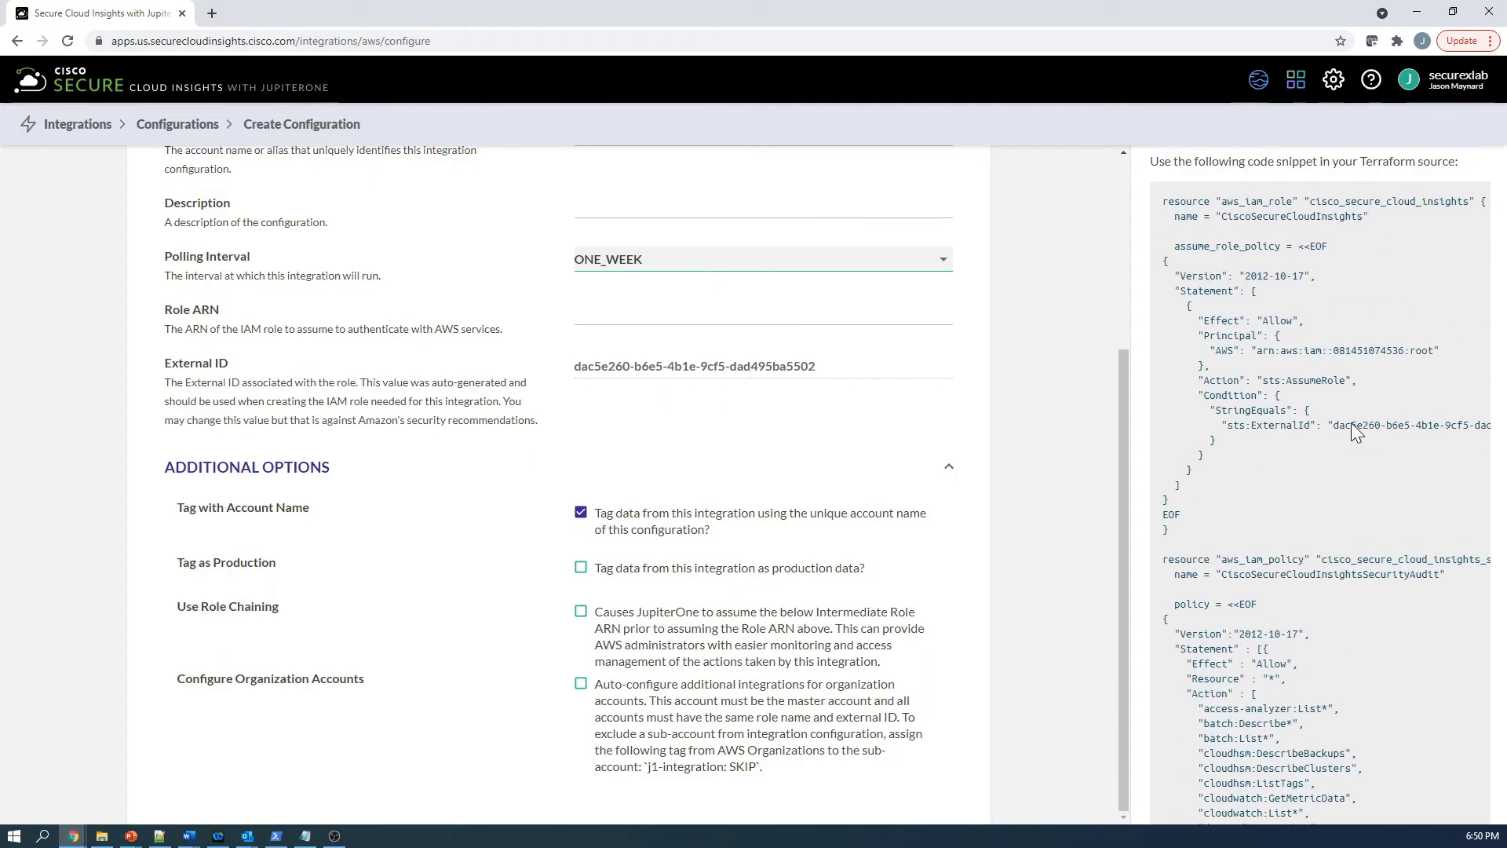
{"action": "scroll", "scroll_direction": "down", "scroll_amount": 3}
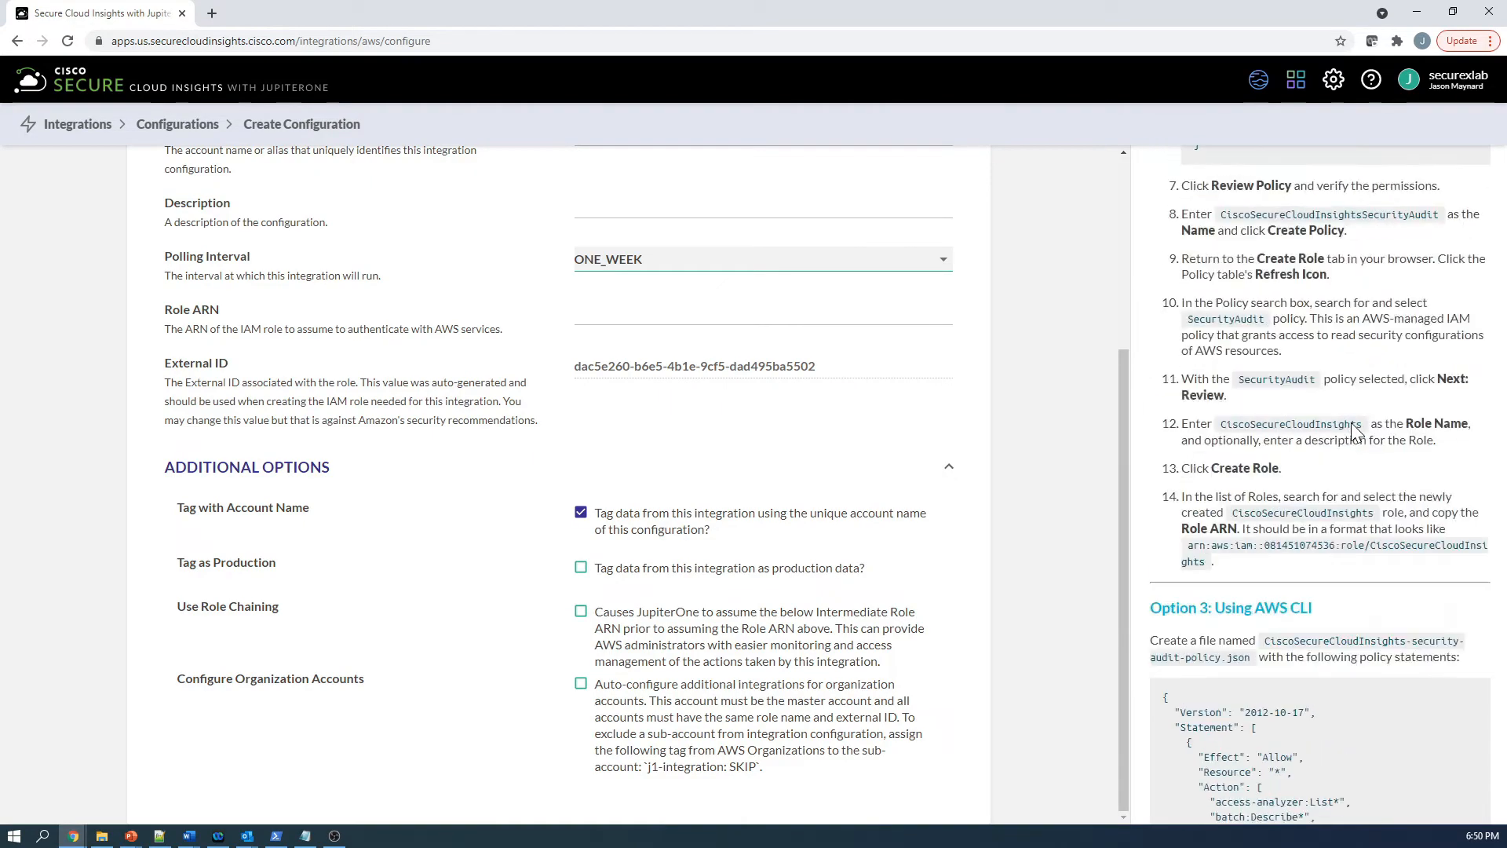
{"action": "scroll", "scroll_direction": "up", "scroll_amount": 3}
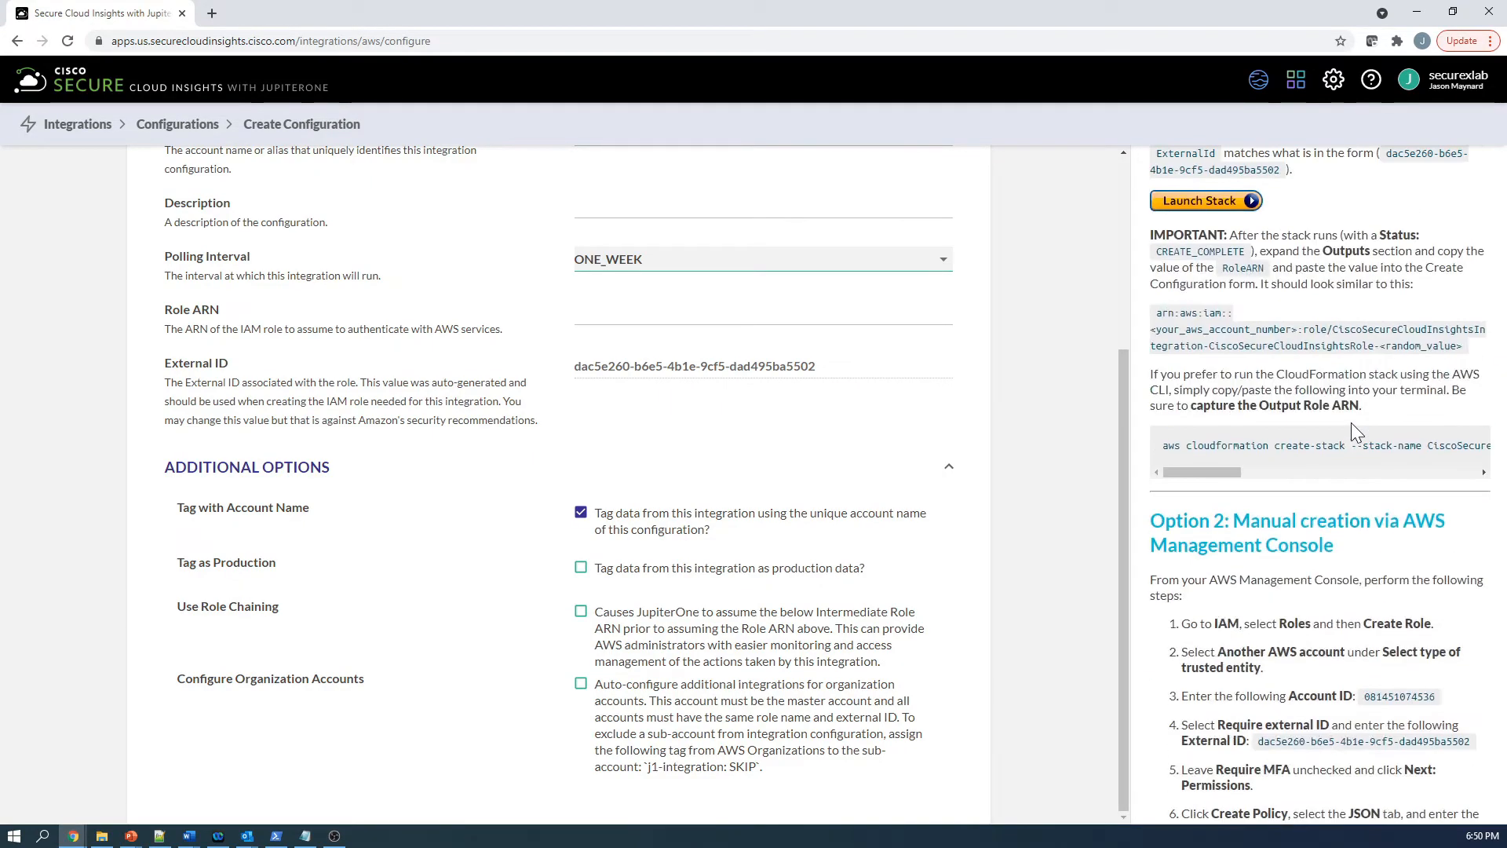
{"action": "scroll", "scroll_direction": "up", "scroll_amount": 3}
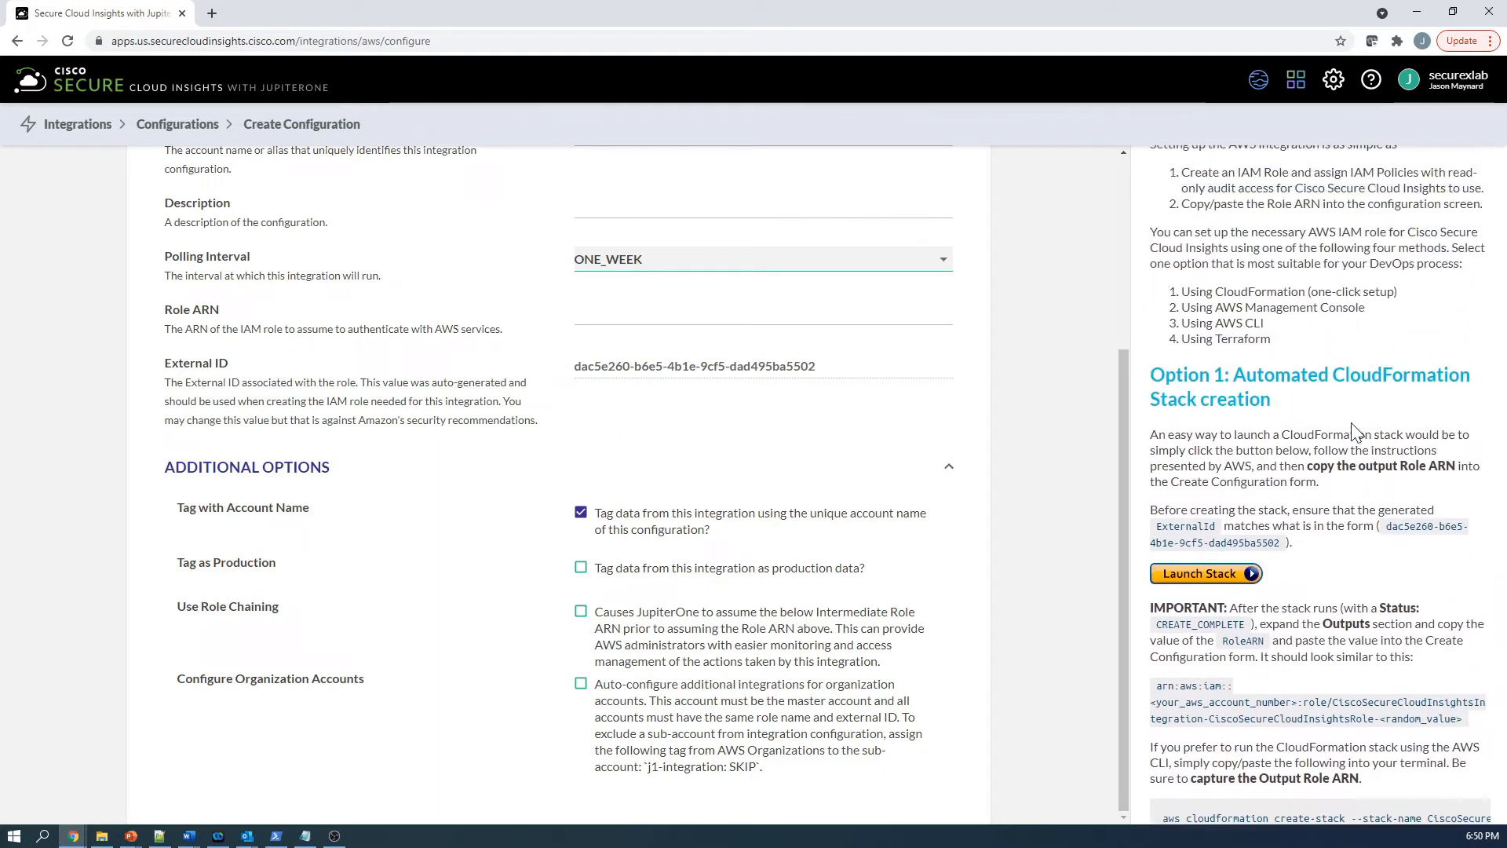
{"action": "scroll", "scroll_direction": "up", "scroll_amount": 3}
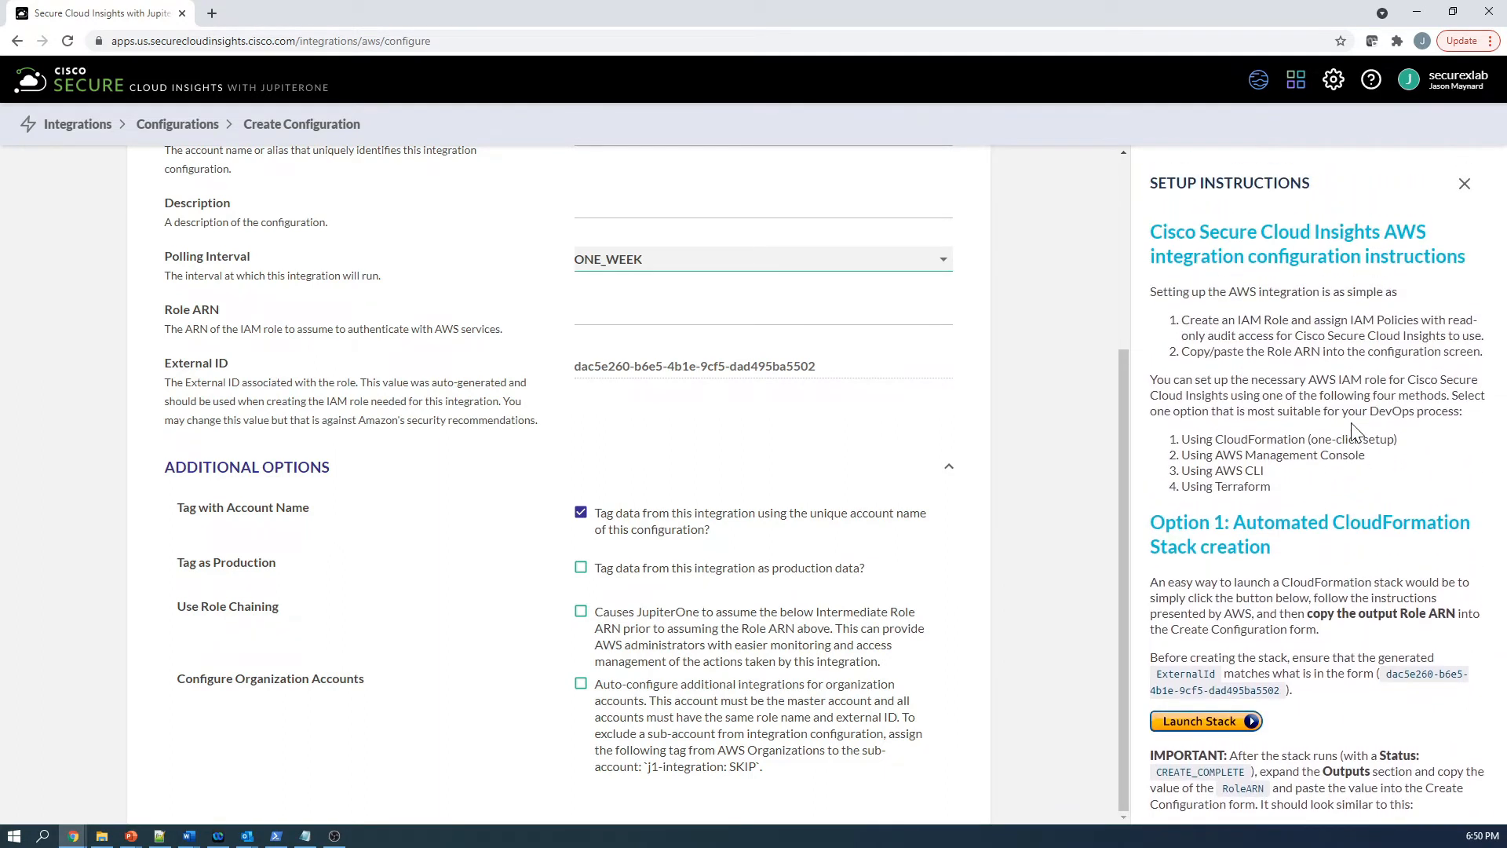
{"action": "left_click", "coordinate": [1294, 80]}
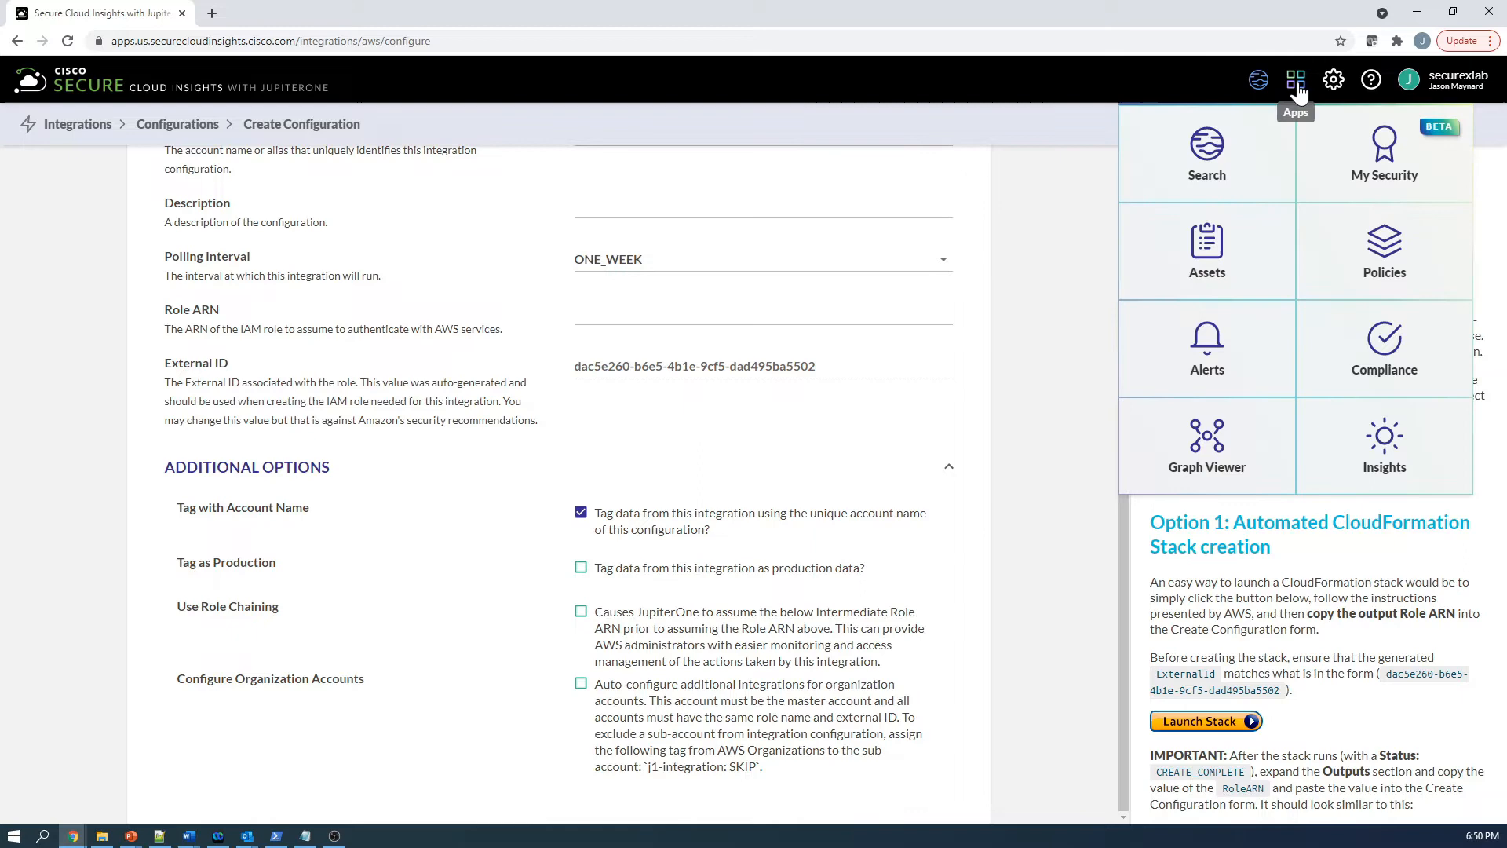
{"action": "mouse_move", "coordinate": [1207, 250]}
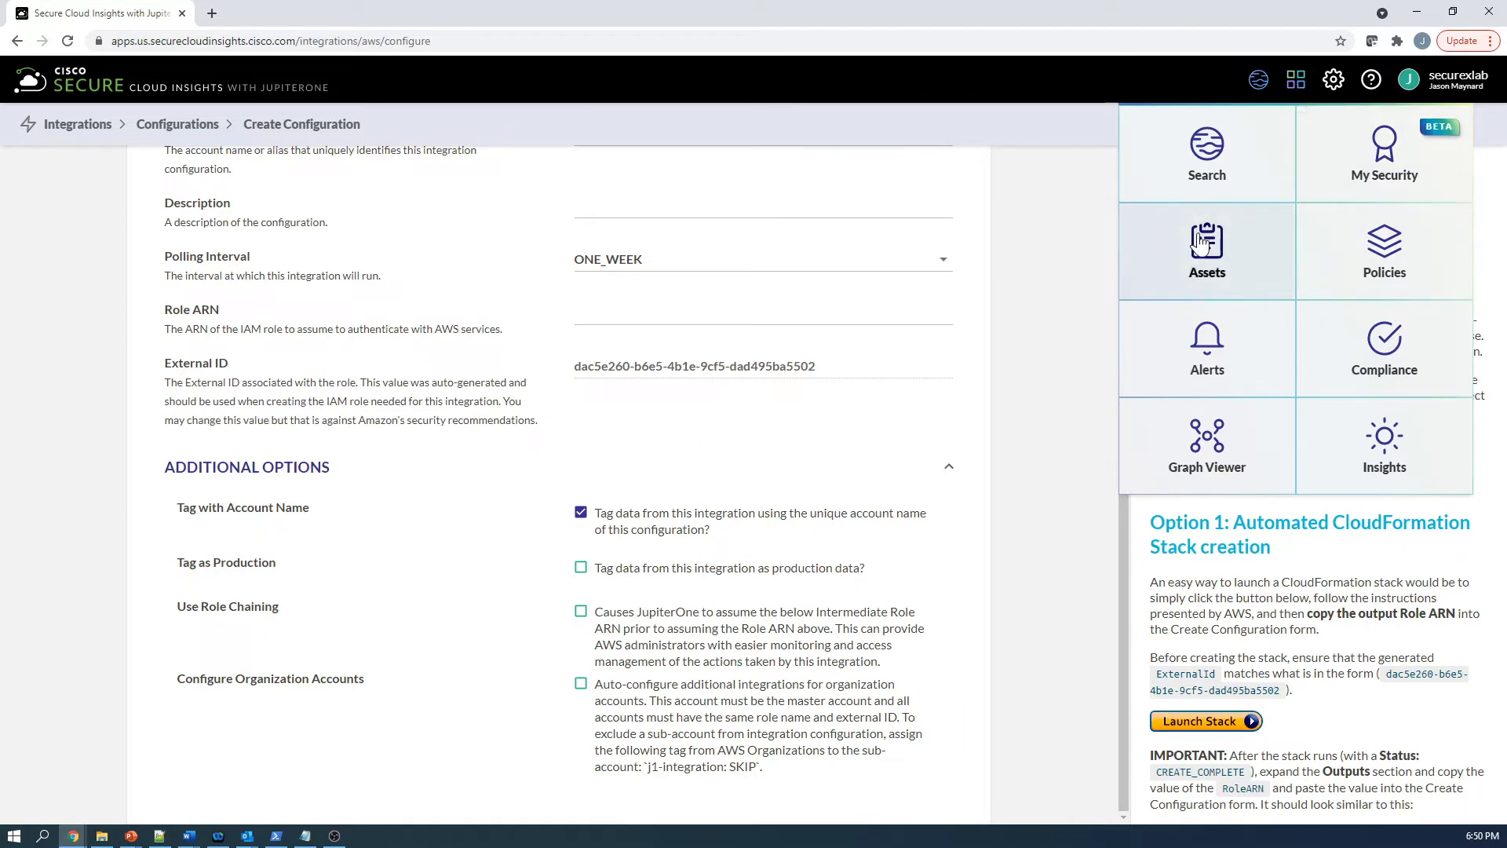
Open the Assets overview showing 129,493 total assets by class
{"action": "left_click", "coordinate": [1206, 249]}
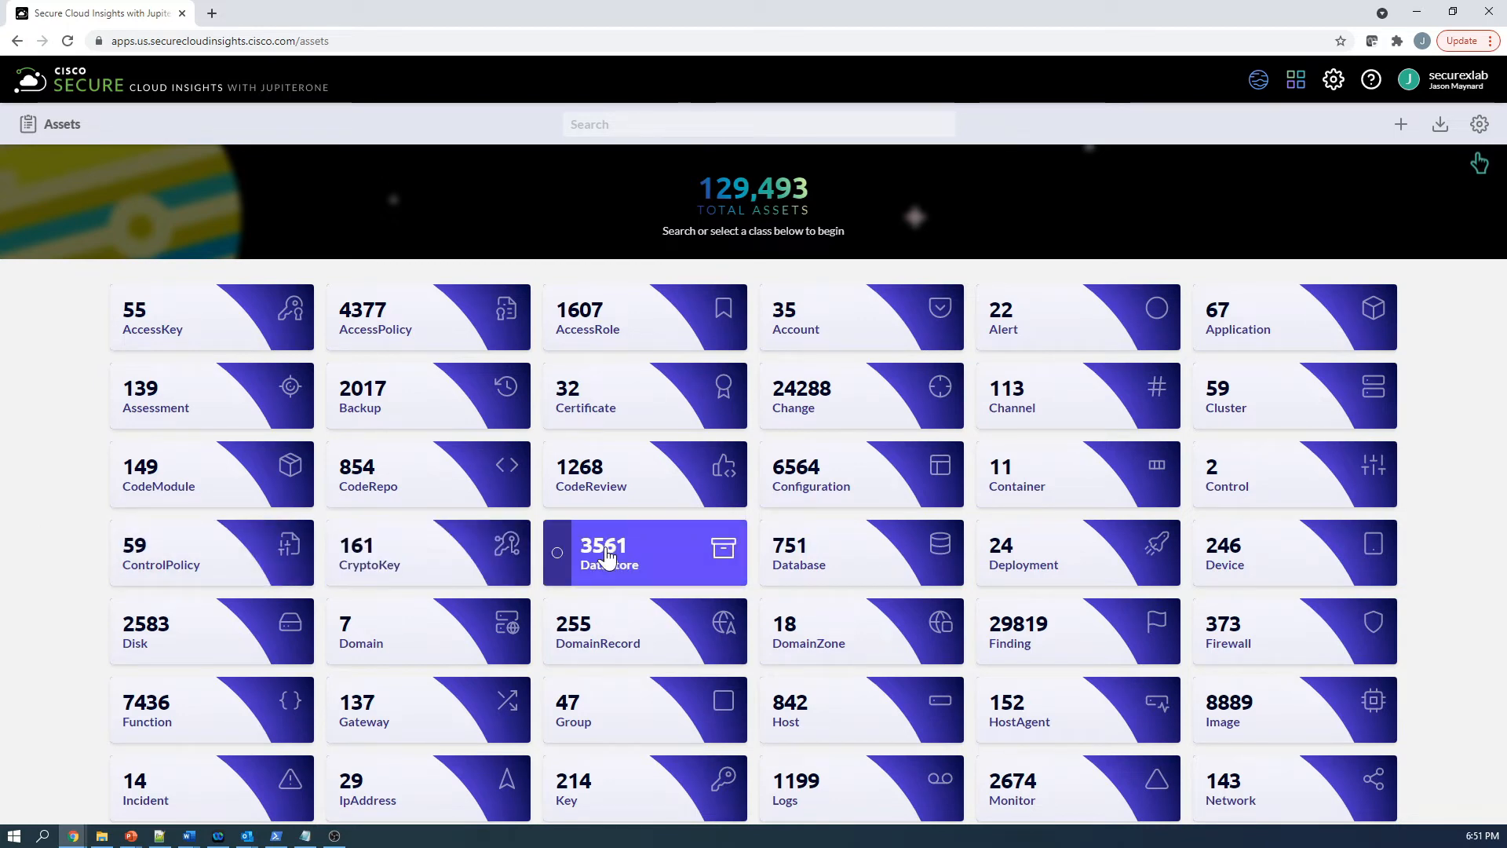
Filter the inventory to DataStore assets of type aws_s3_bucket (221 results)
{"action": "left_click", "coordinate": [643, 552]}
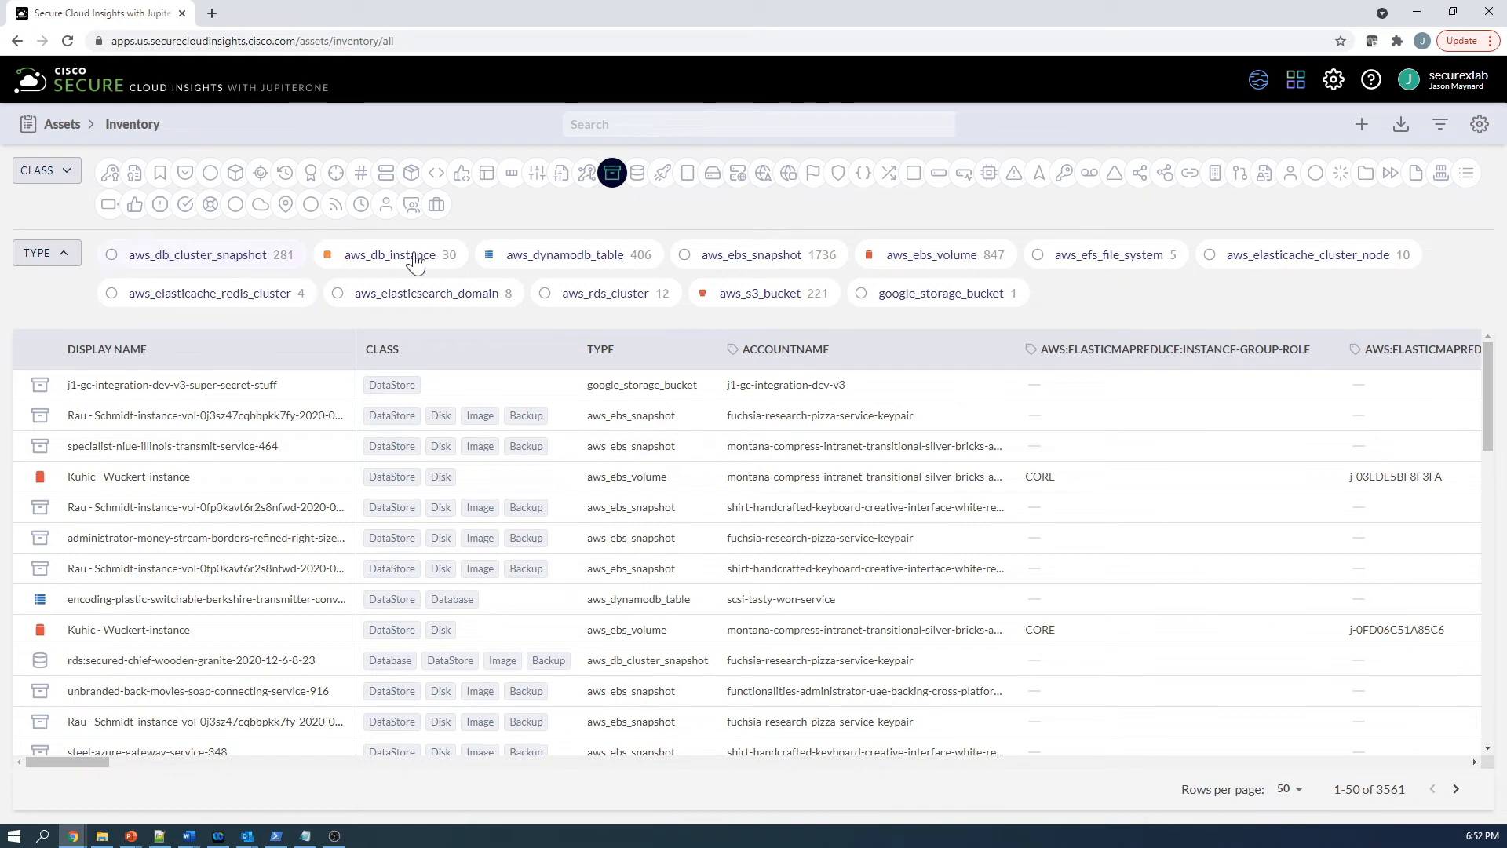
{"action": "left_click", "coordinate": [764, 293]}
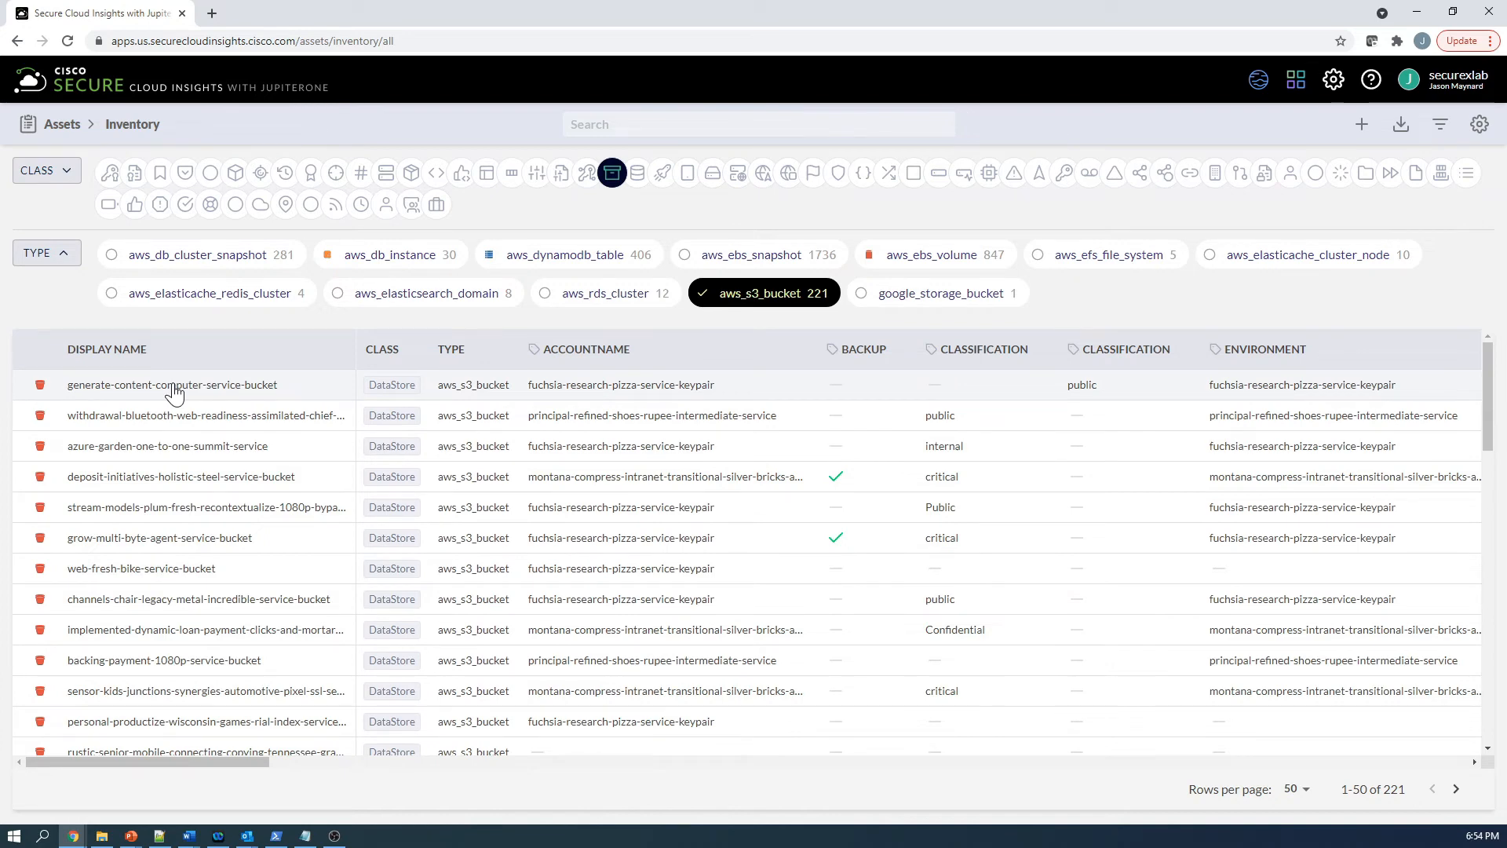
Review the properties of generate-content-computer-service-bucket in the detail panel
{"action": "left_click", "coordinate": [171, 385]}
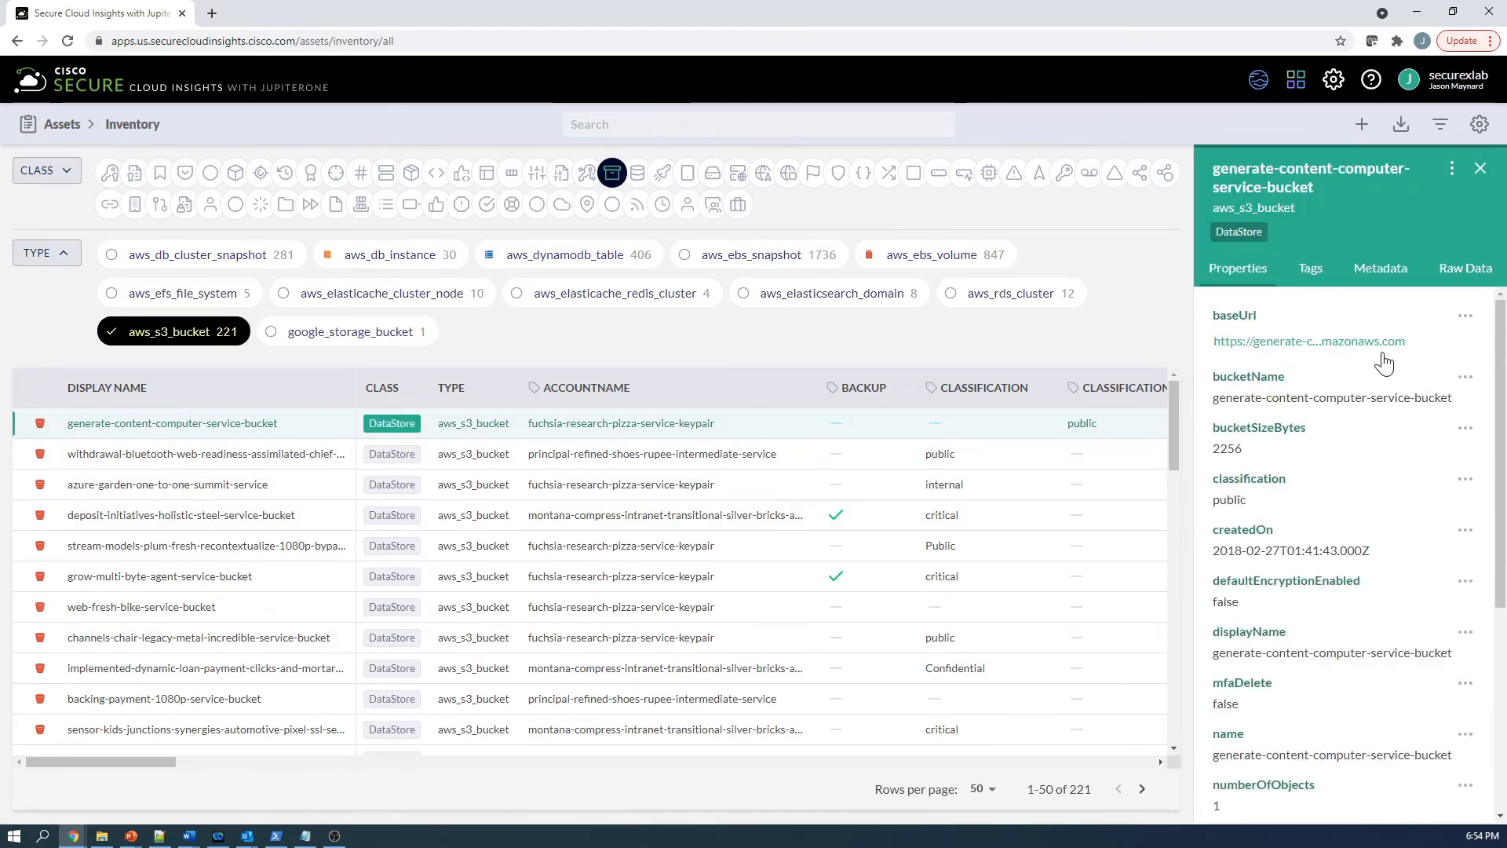
{"action": "mouse_move", "coordinate": [1270, 417]}
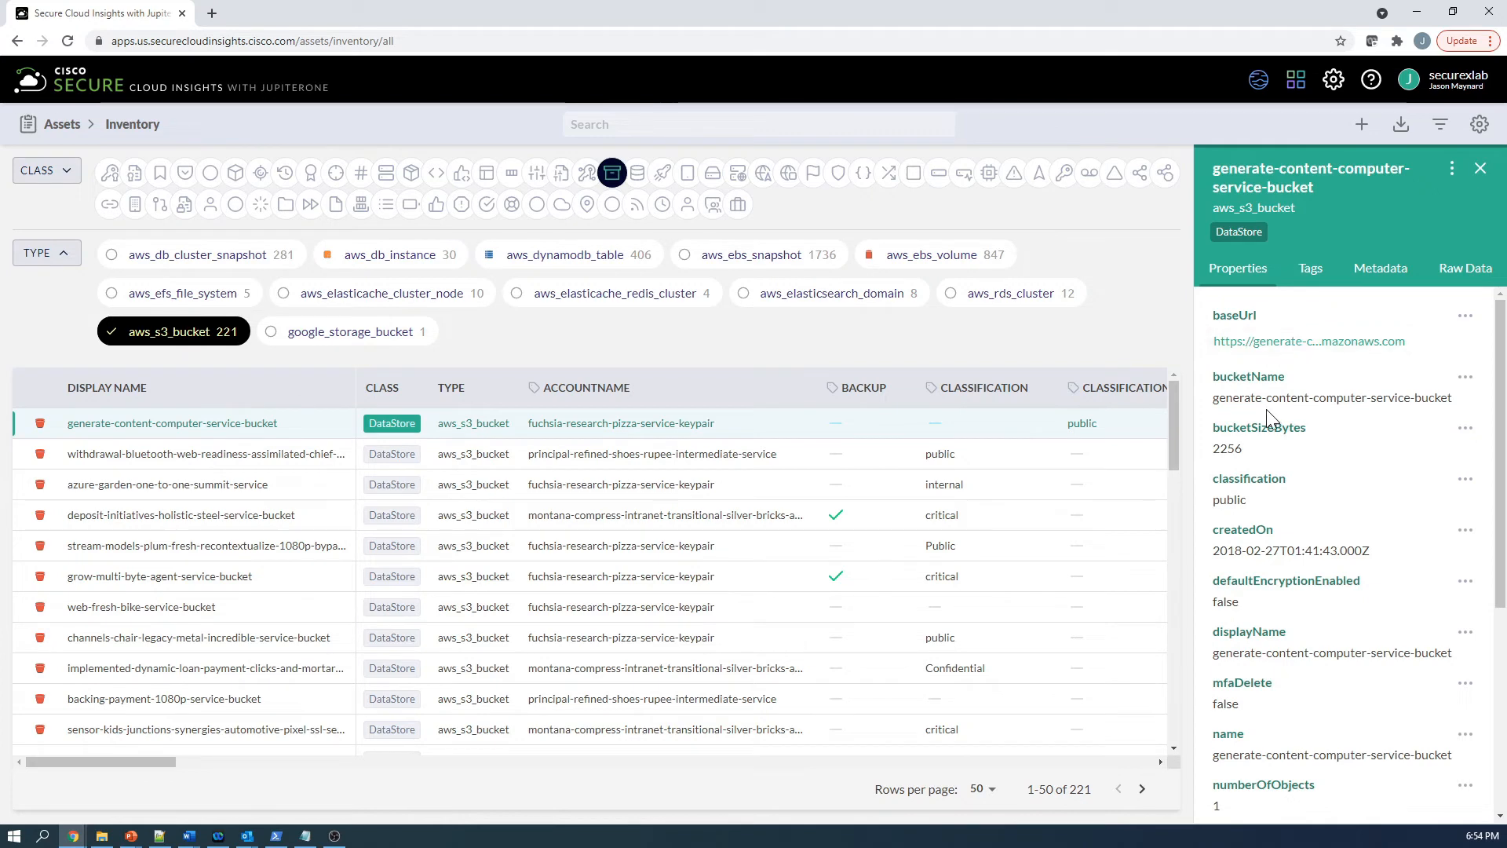
{"action": "mouse_move", "coordinate": [1310, 570]}
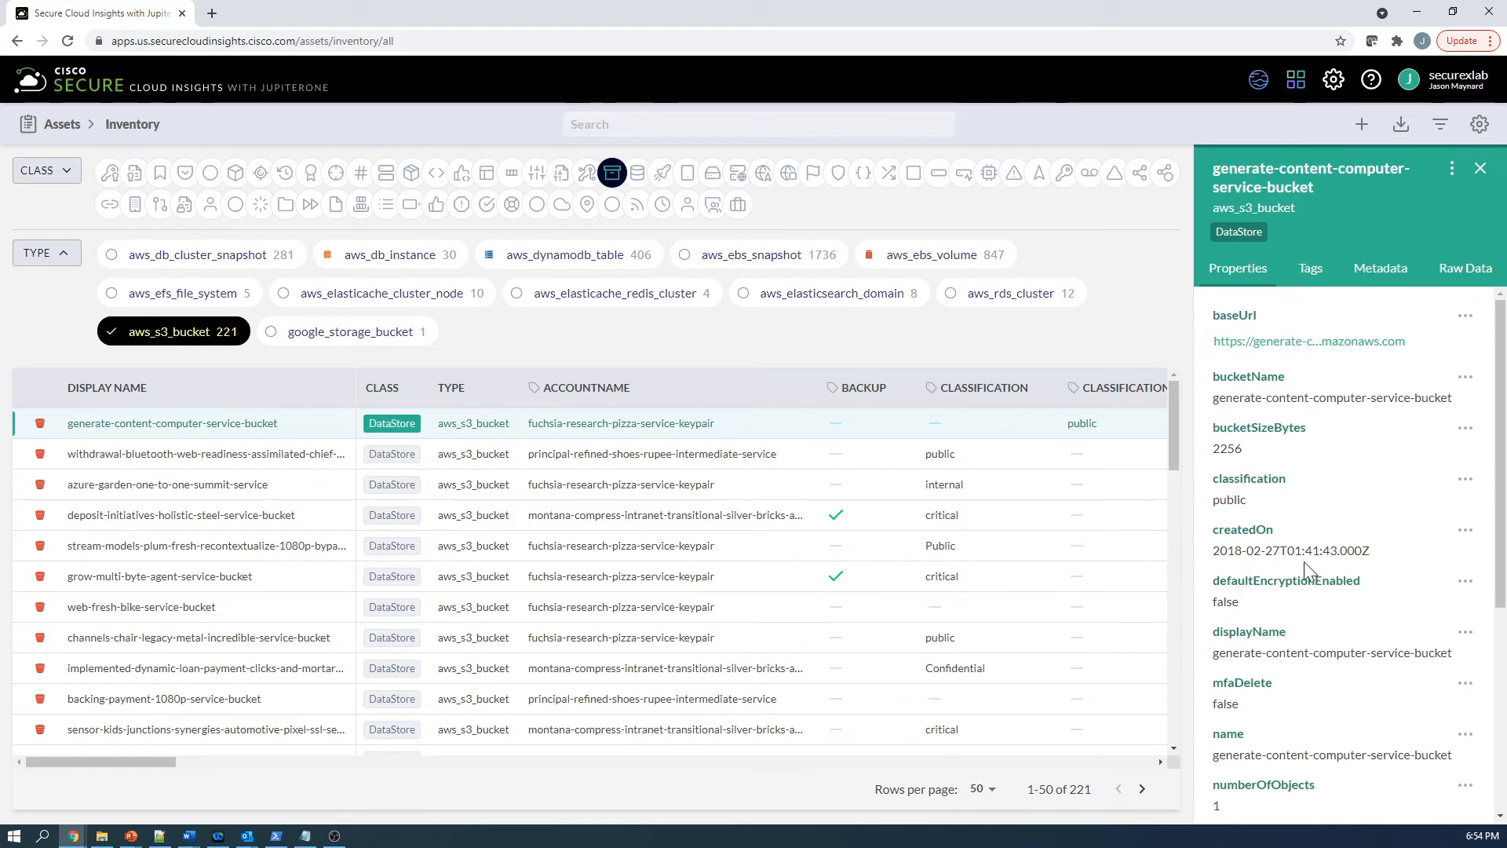
{"action": "scroll", "scroll_direction": "down", "scroll_amount": 3}
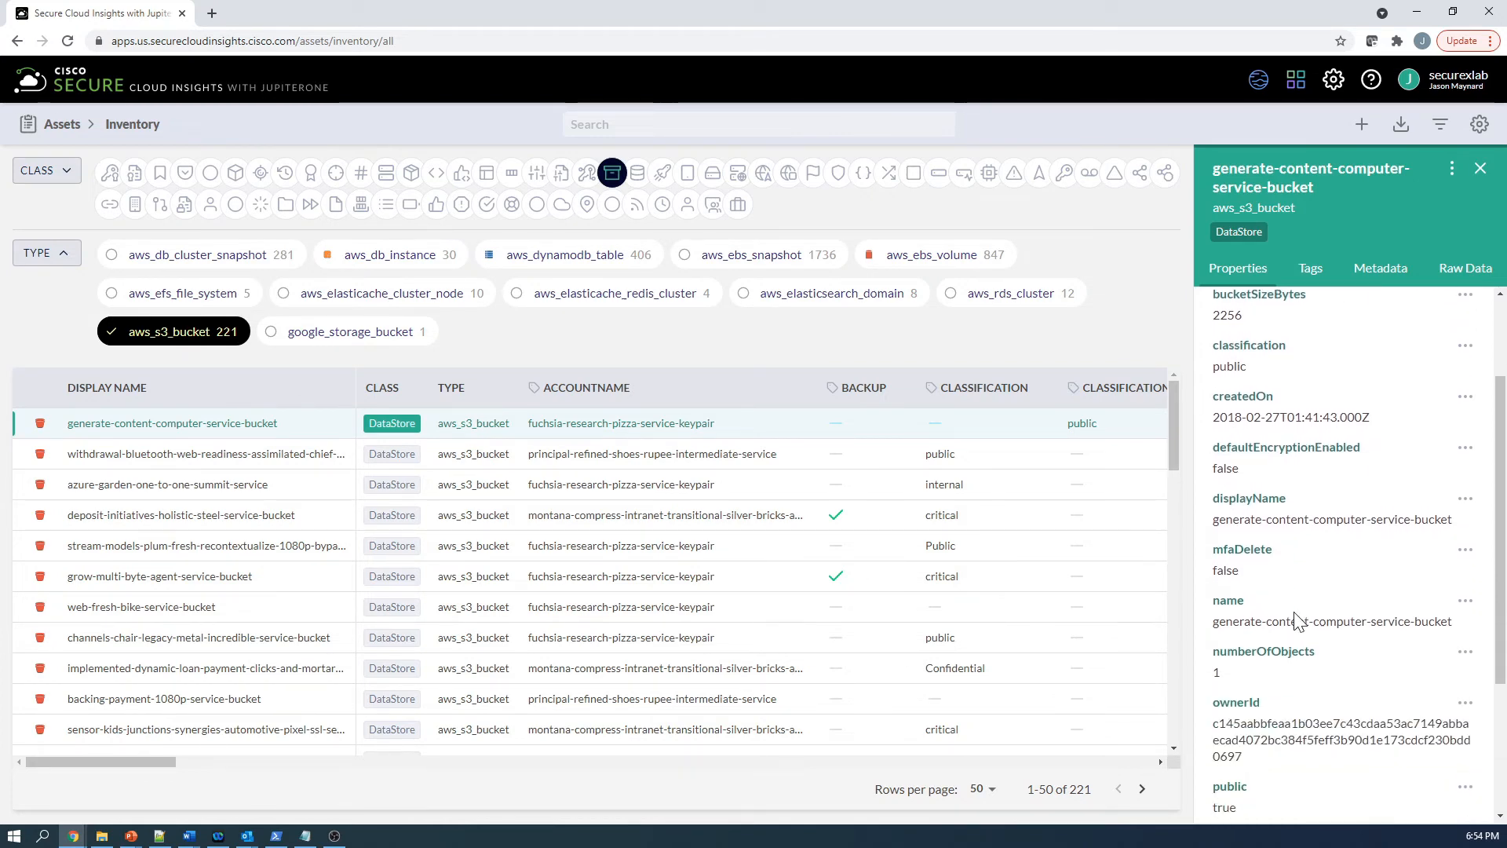
{"action": "scroll", "scroll_direction": "down", "scroll_amount": 3}
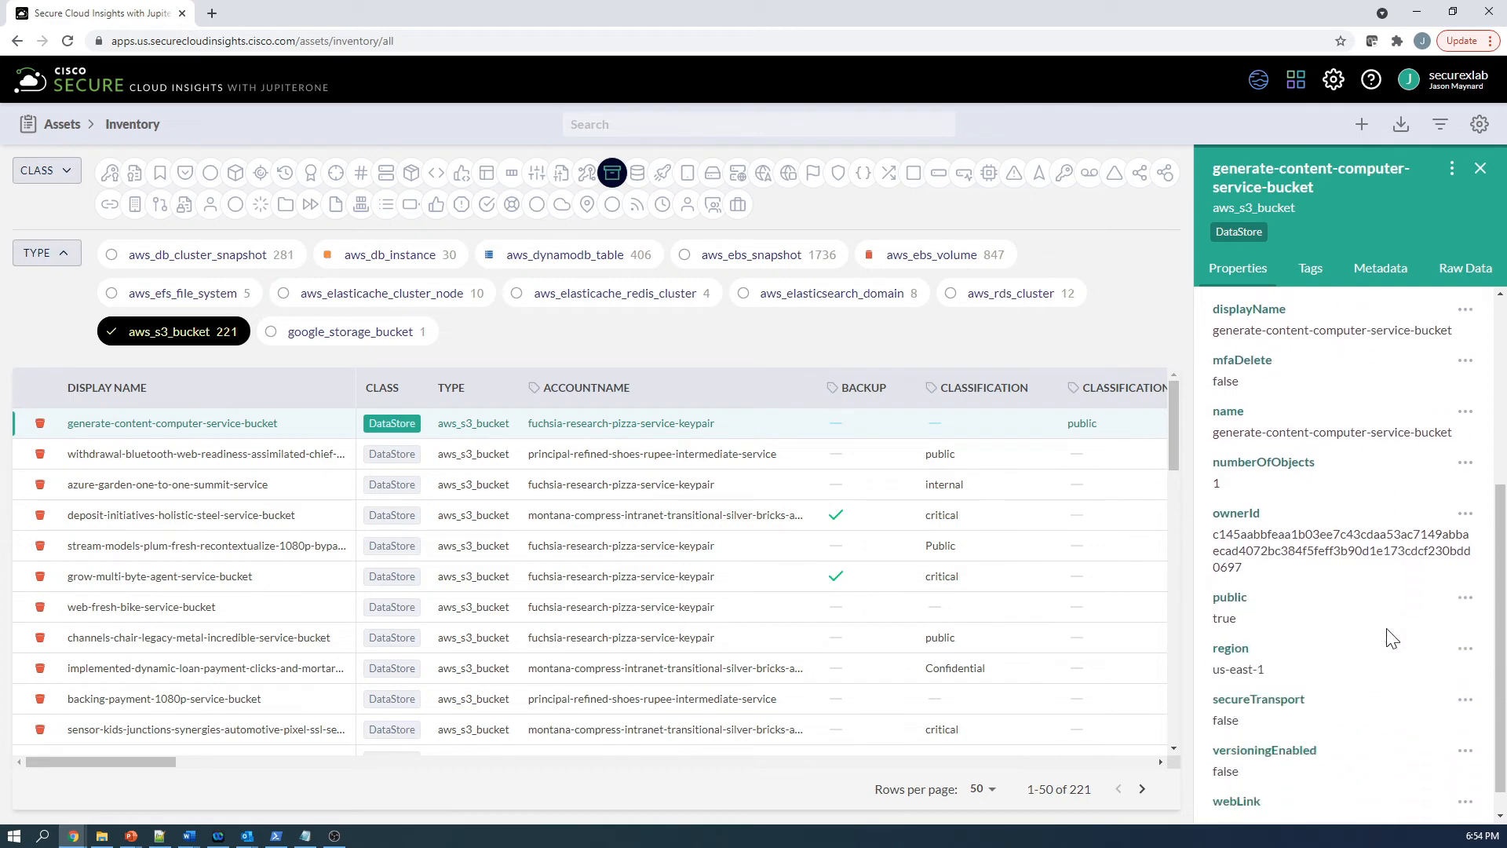
{"action": "scroll", "scroll_direction": "down", "scroll_amount": 3}
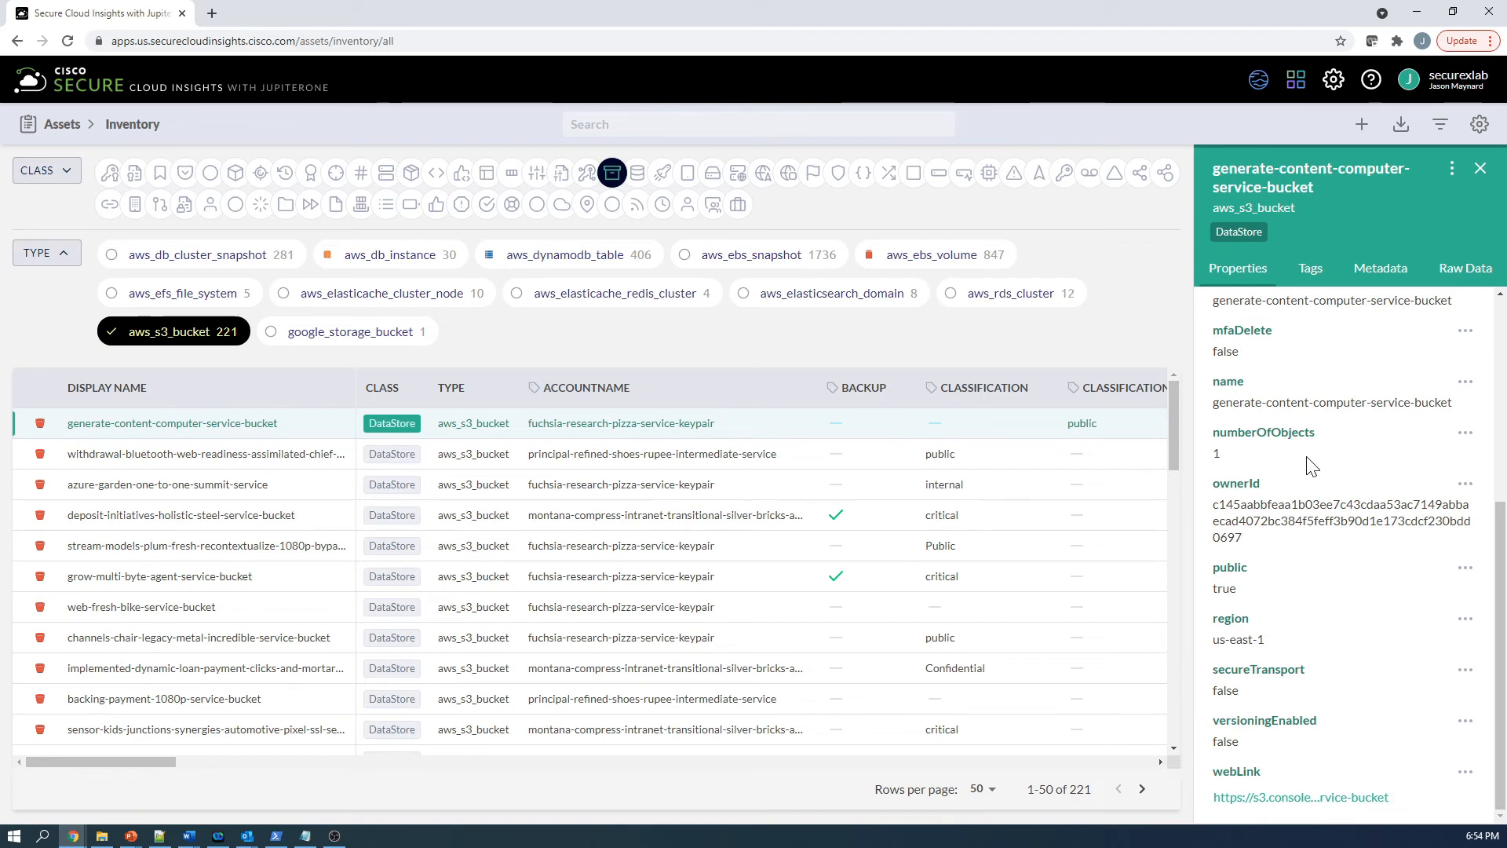
{"action": "mouse_move", "coordinate": [1215, 683]}
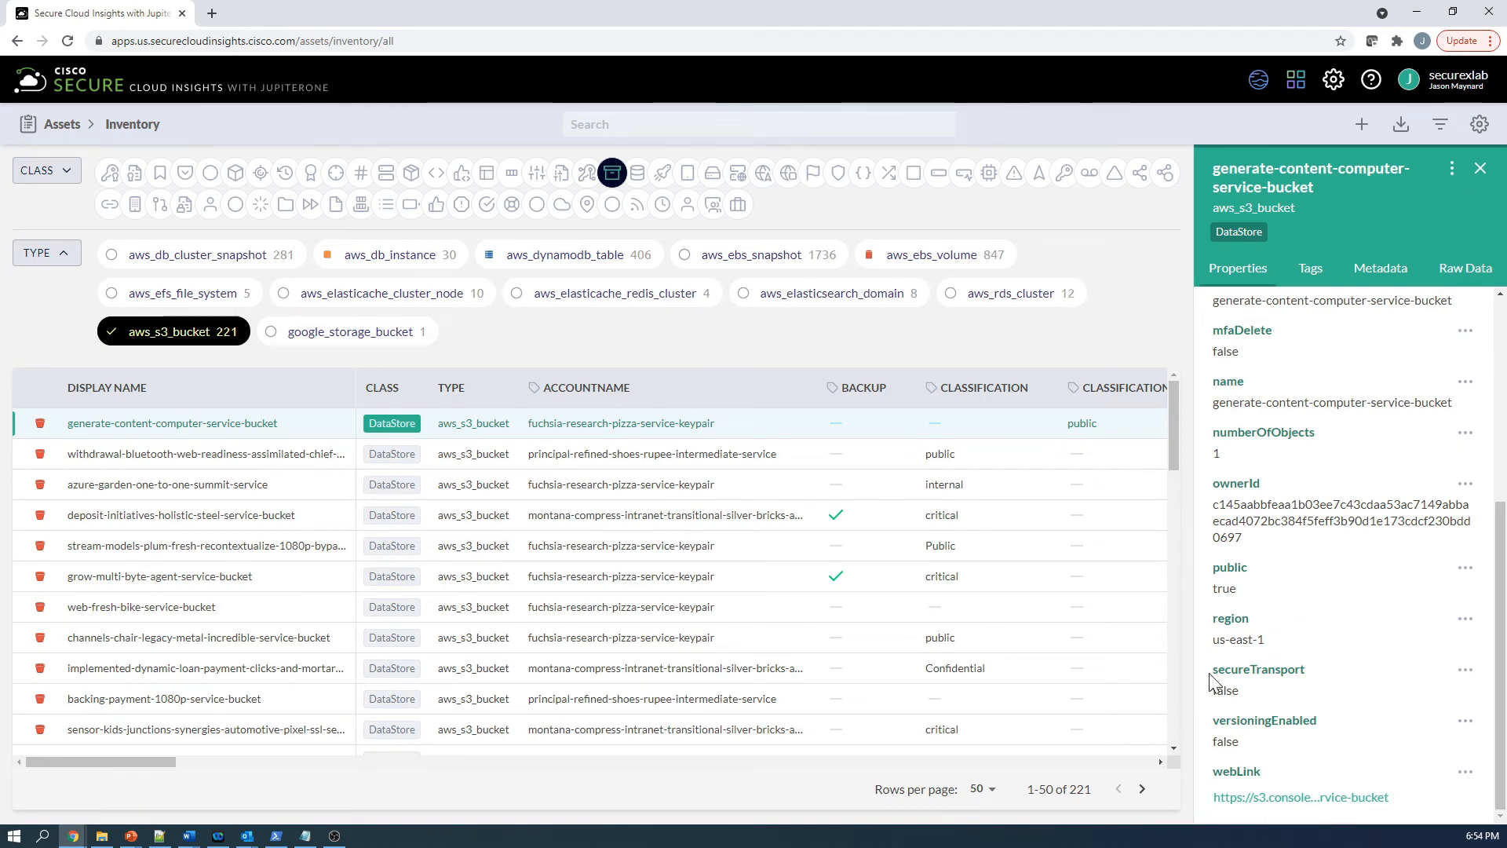
{"action": "mouse_move", "coordinate": [113, 637]}
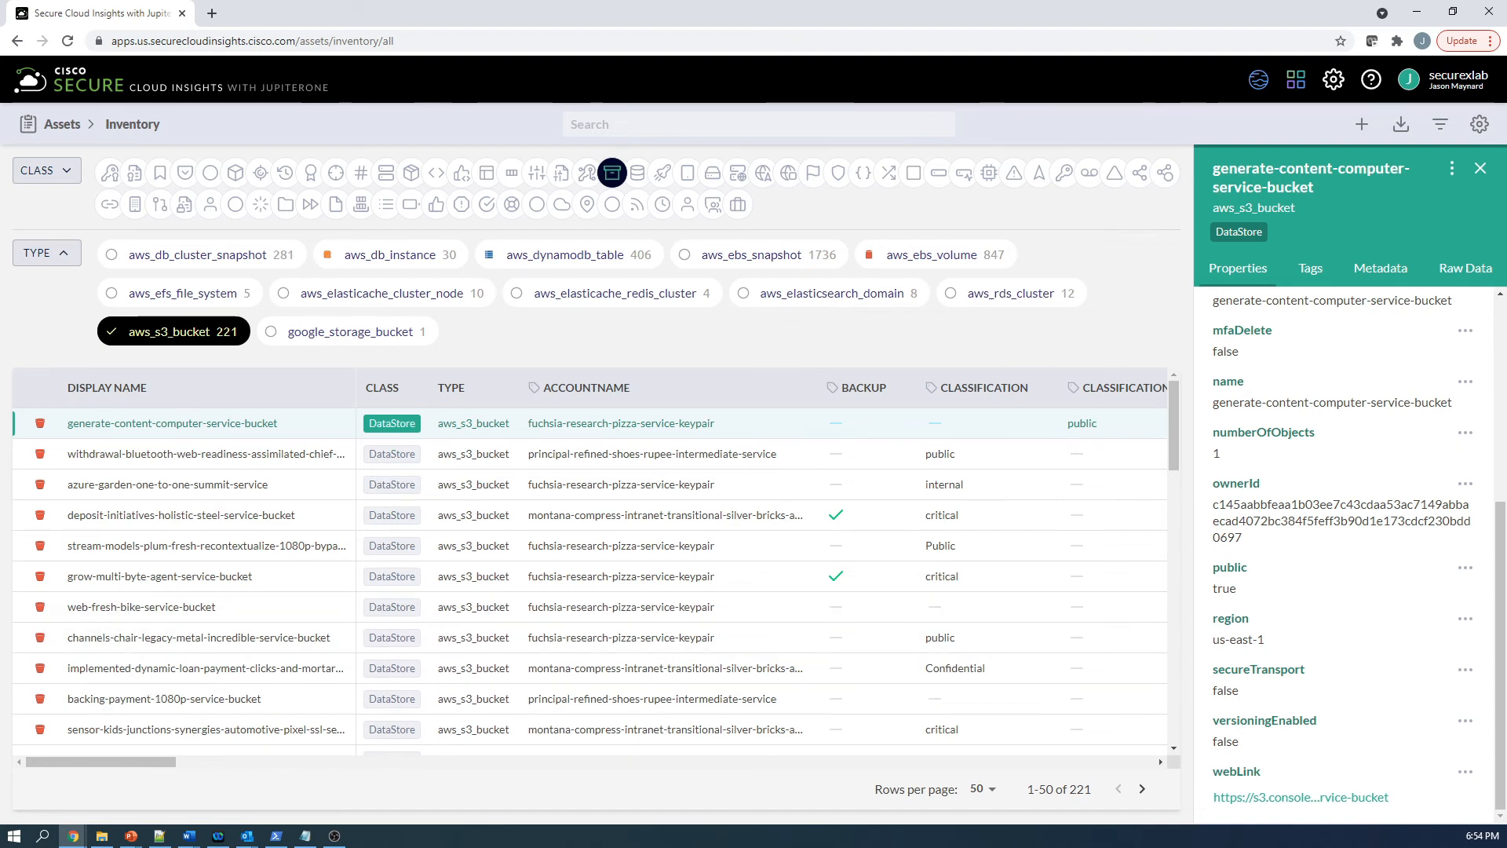
Return to the Search for Anything home page
{"action": "left_click", "coordinate": [758, 123]}
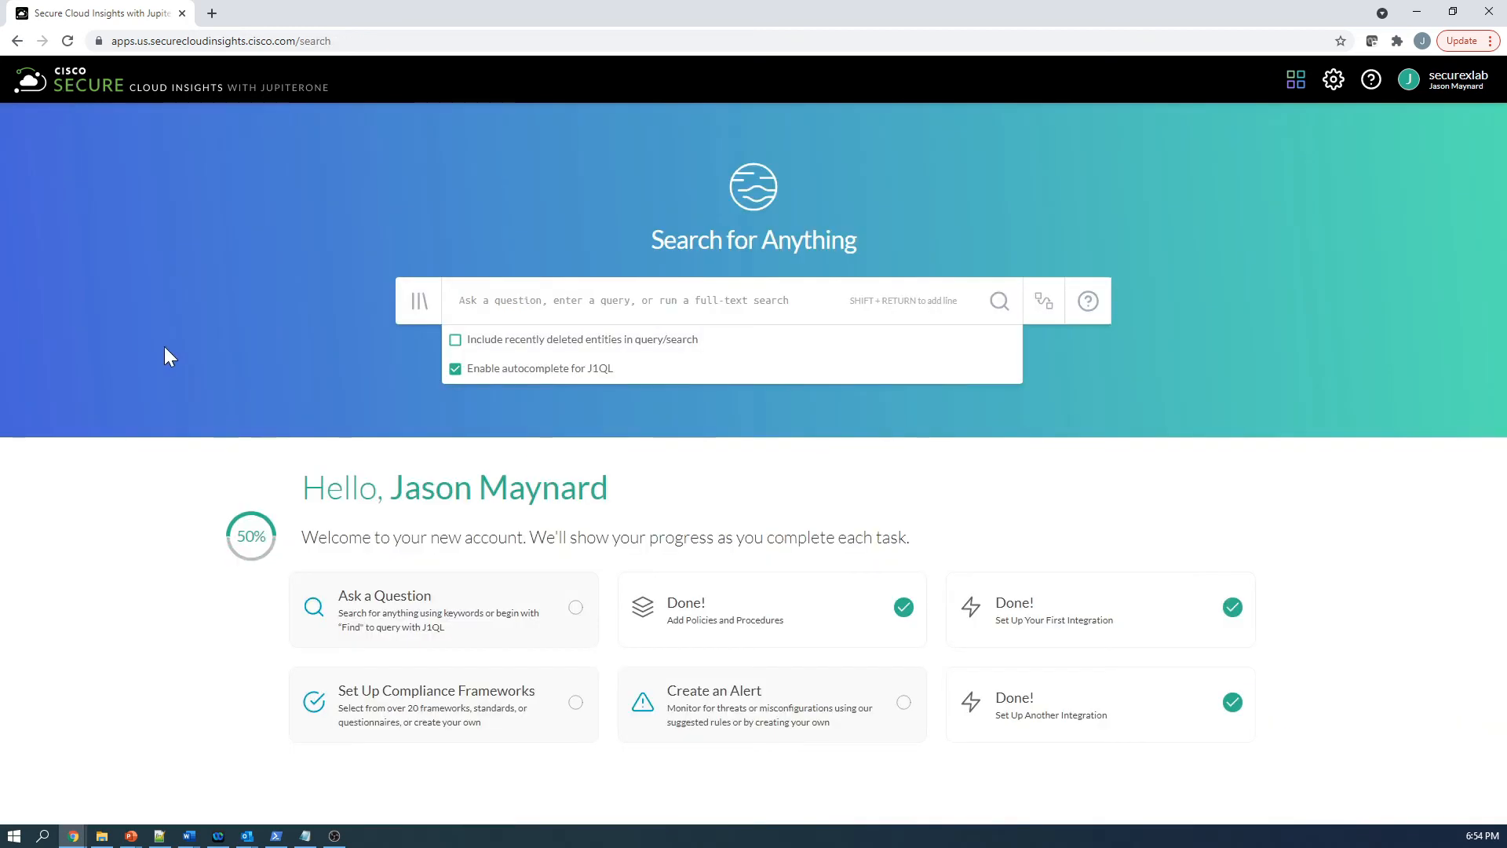
{"action": "mouse_move", "coordinate": [193, 353]}
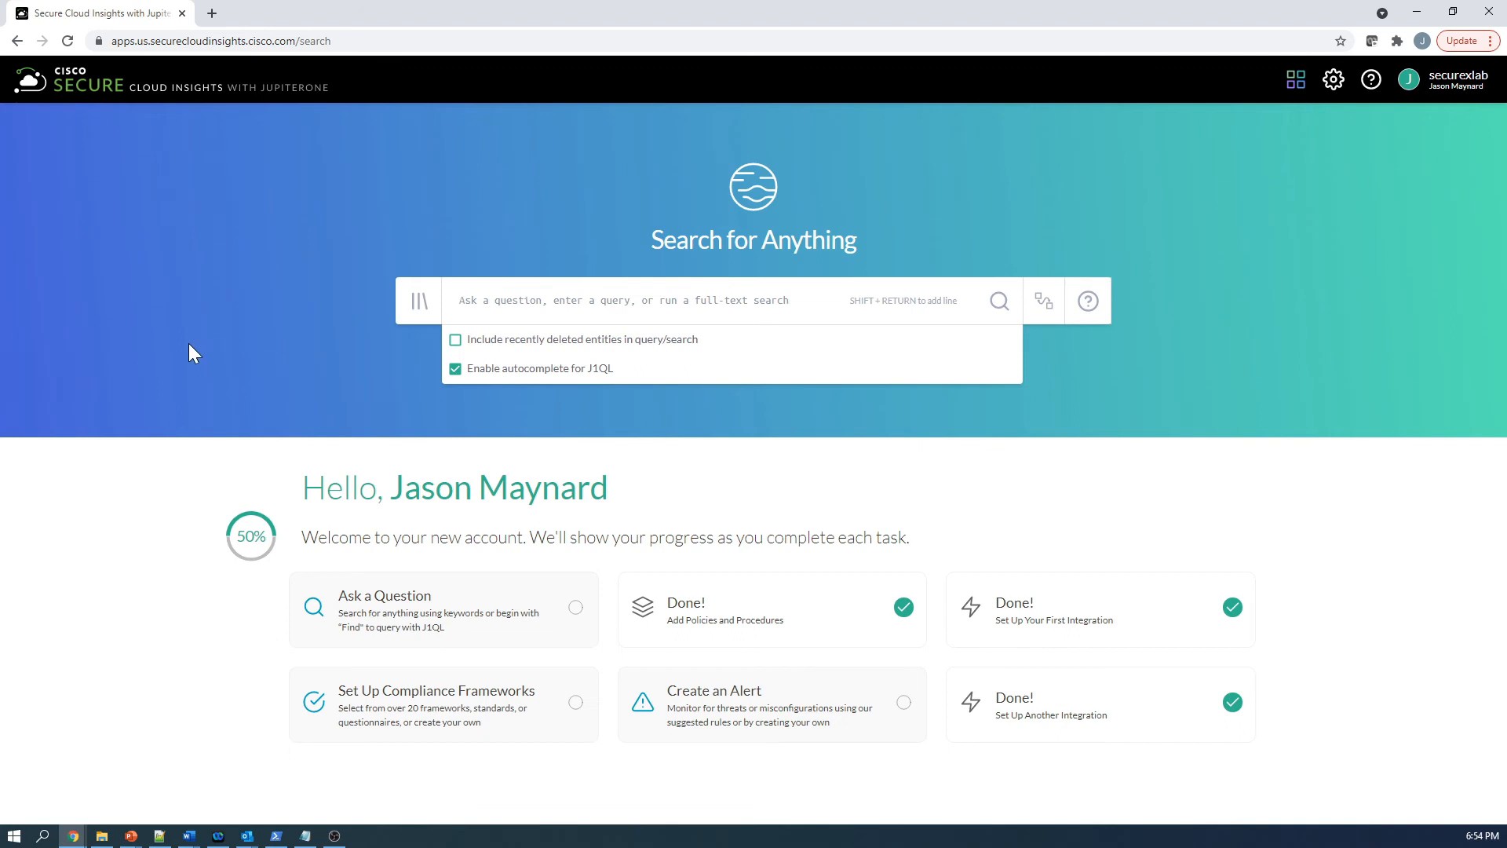